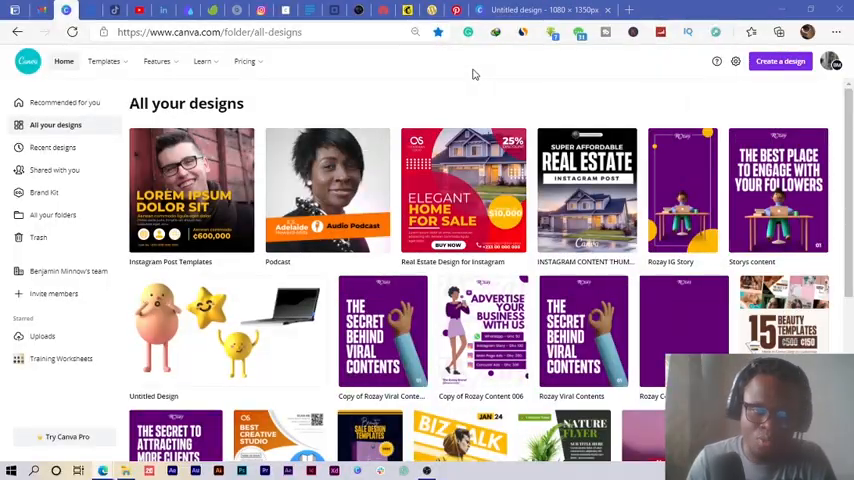
{"action": "mouse_move", "coordinate": [660, 116]}
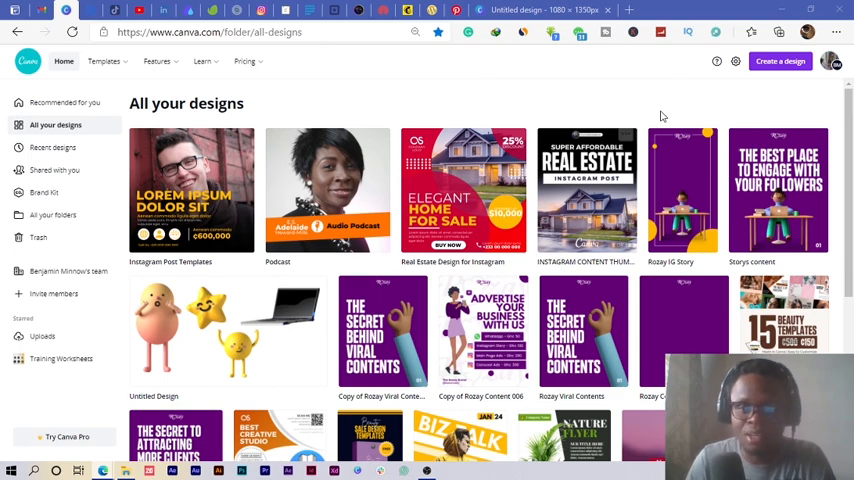
Step: Open a new browser tab beside the Canva designs page for the Klipartz site
{"action": "left_click", "coordinate": [780, 60]}
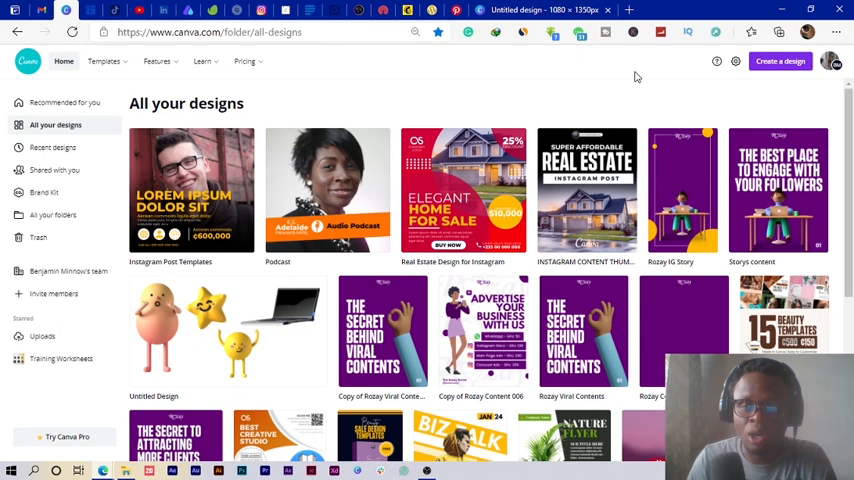
{"action": "left_click", "coordinate": [782, 60]}
{"action": "type", "text": "KLIPARTZ.com/en"}
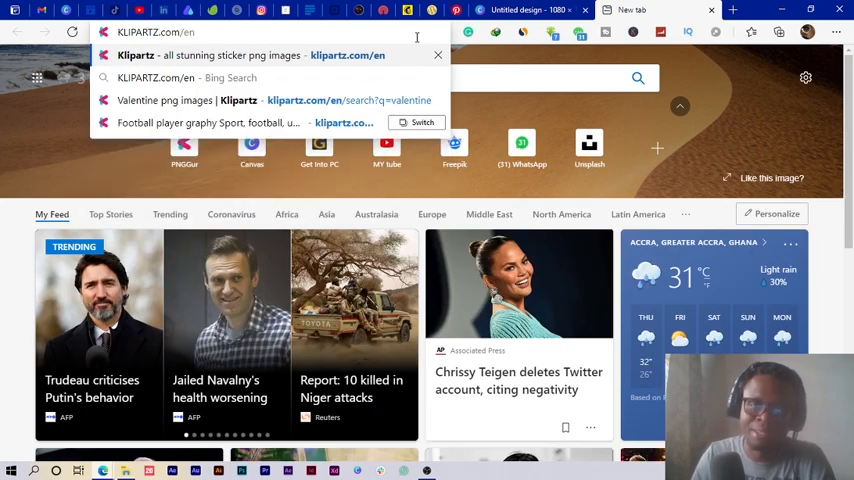
{"action": "left_click", "coordinate": [540, 8]}
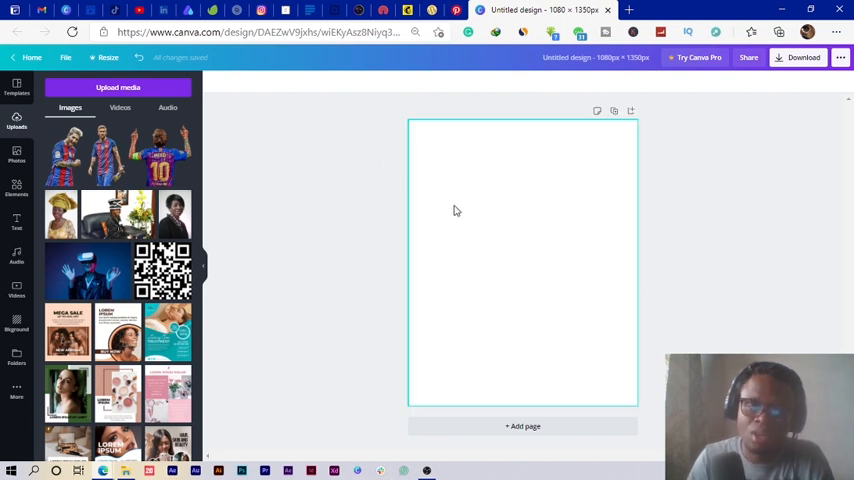
Step: Add the Messi back-view number 10 cutout from Uploads and enlarge it to fill the page
{"action": "scroll", "scroll_direction": "down", "scroll_amount": 3}
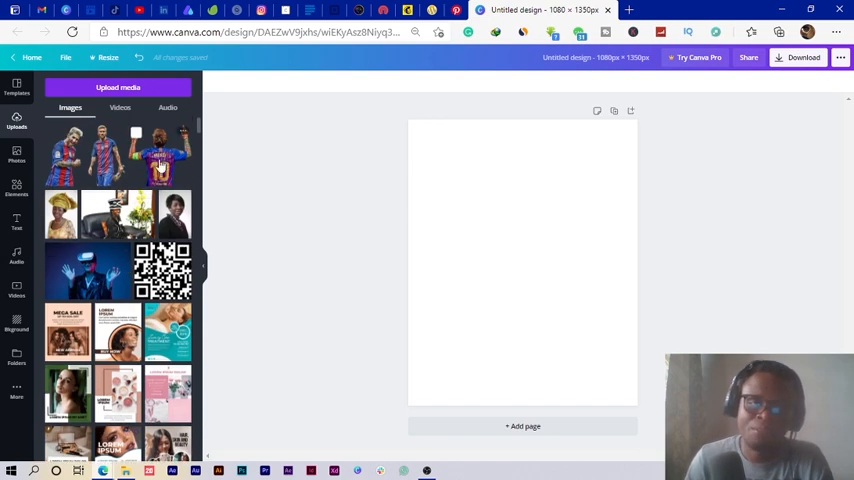
{"action": "left_click", "coordinate": [158, 156]}
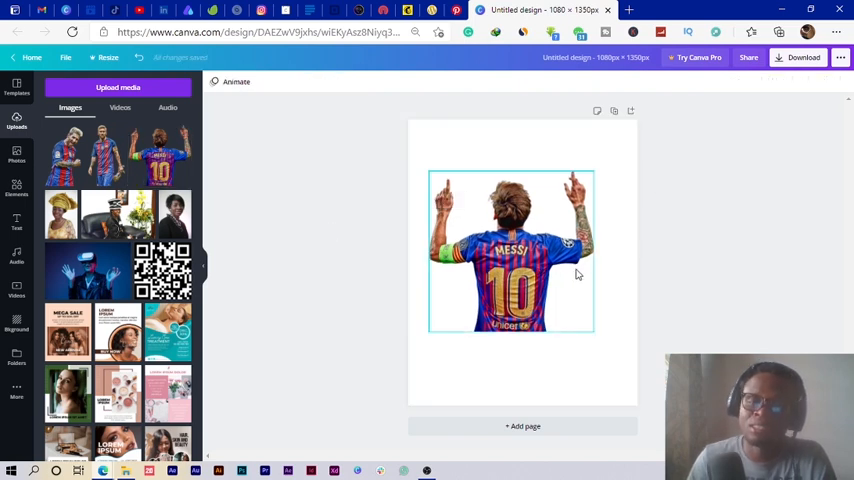
{"action": "left_click", "coordinate": [512, 250]}
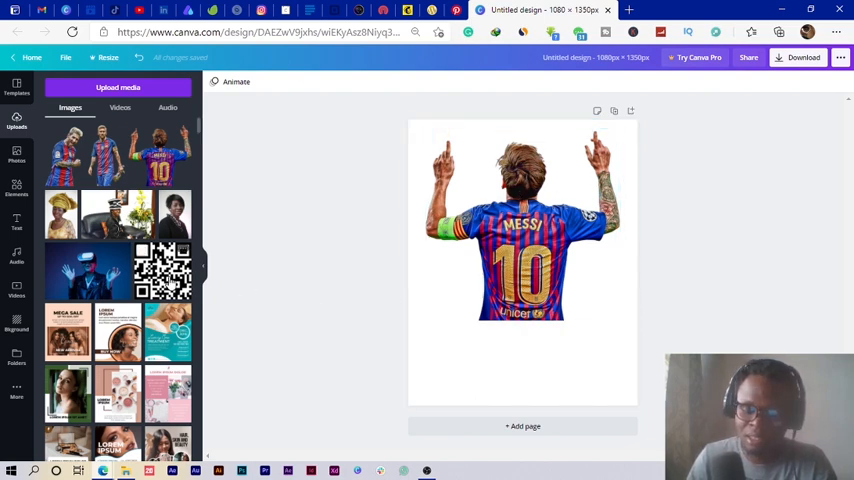
{"action": "scroll", "scroll_direction": "down", "scroll_amount": 3}
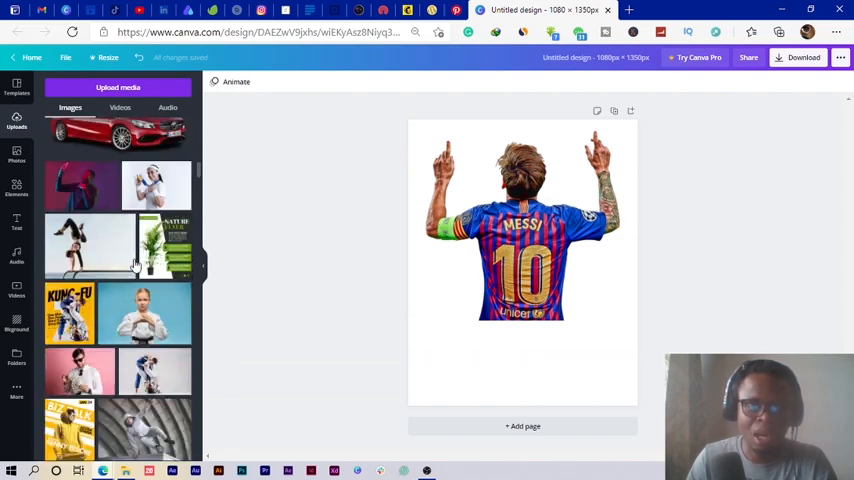
{"action": "scroll", "scroll_direction": "down", "scroll_amount": 3}
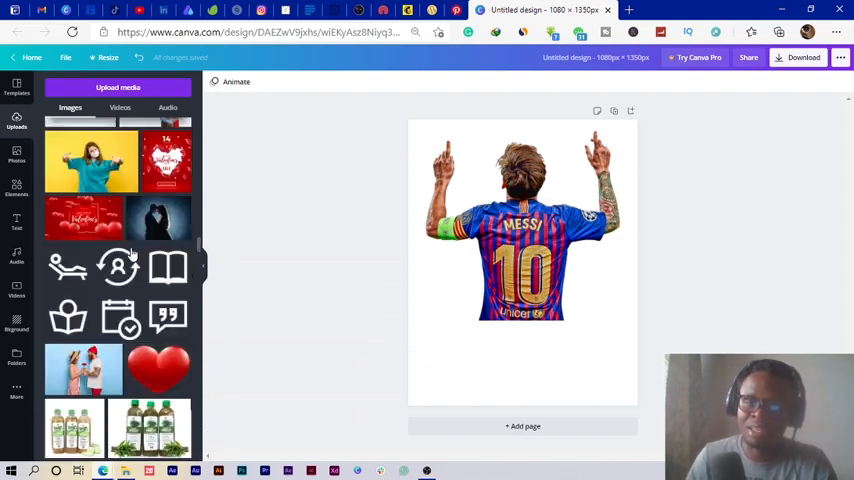
{"action": "scroll", "scroll_direction": "down", "scroll_amount": 3}
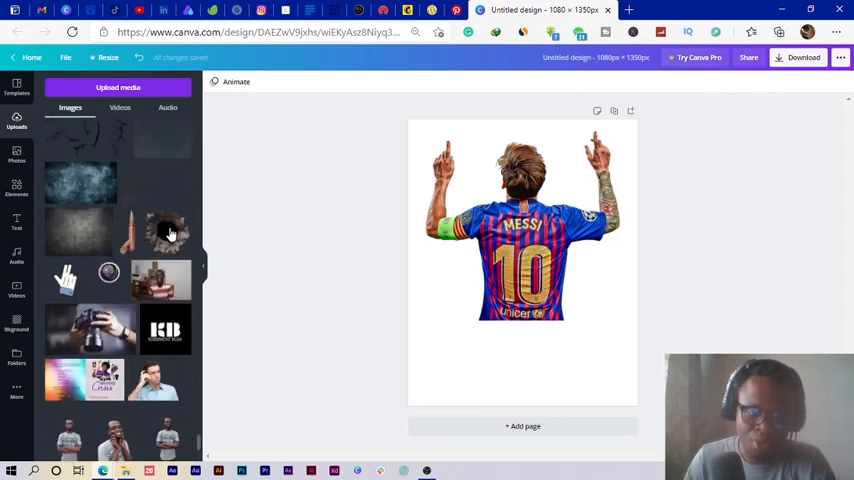
Step: Add the dark gradient image and stretch it across the page behind the Messi cutout
{"action": "left_click", "coordinate": [520, 230]}
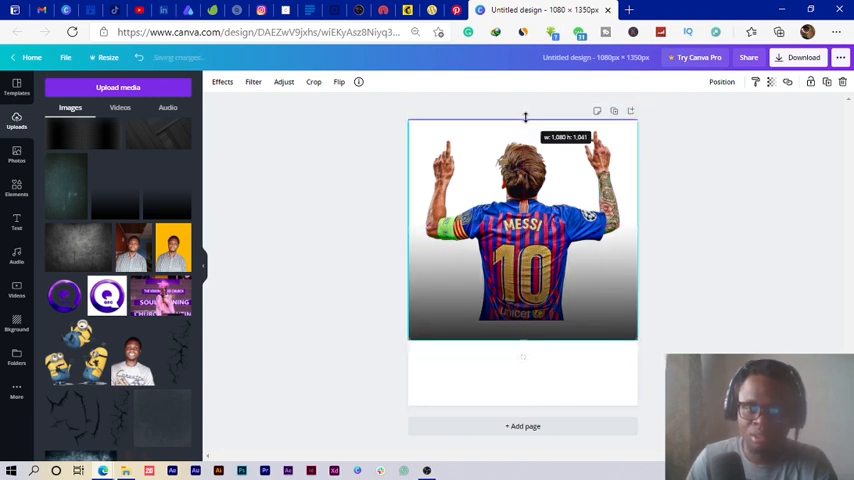
{"action": "left_click", "coordinate": [312, 80]}
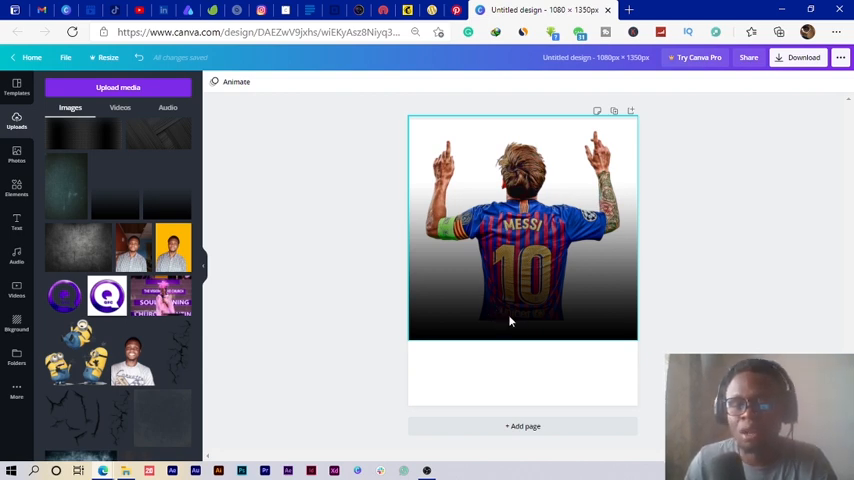
{"action": "mouse_move", "coordinate": [546, 288]}
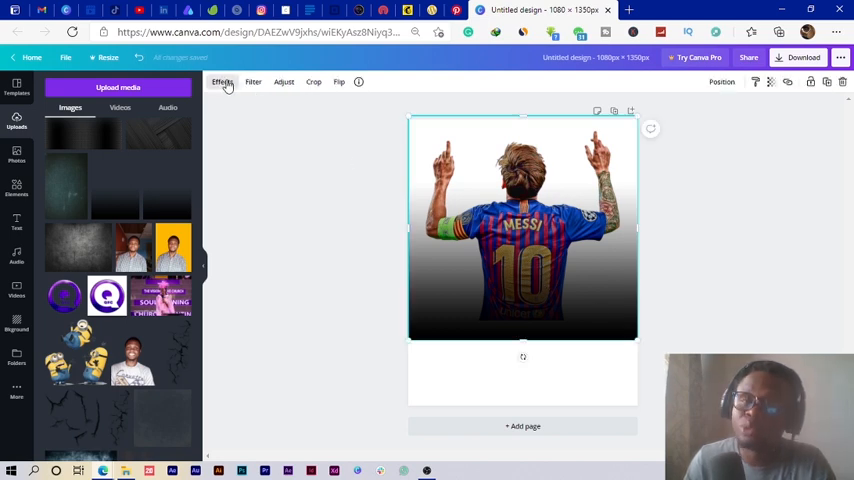
Step: Apply a Duotone effect to the gradient with a new red highlight colour
{"action": "left_click", "coordinate": [230, 84]}
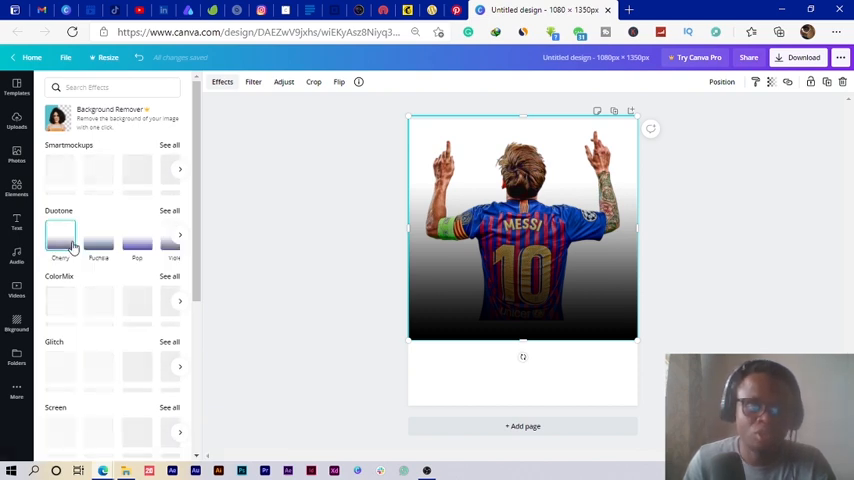
{"action": "left_click", "coordinate": [60, 244]}
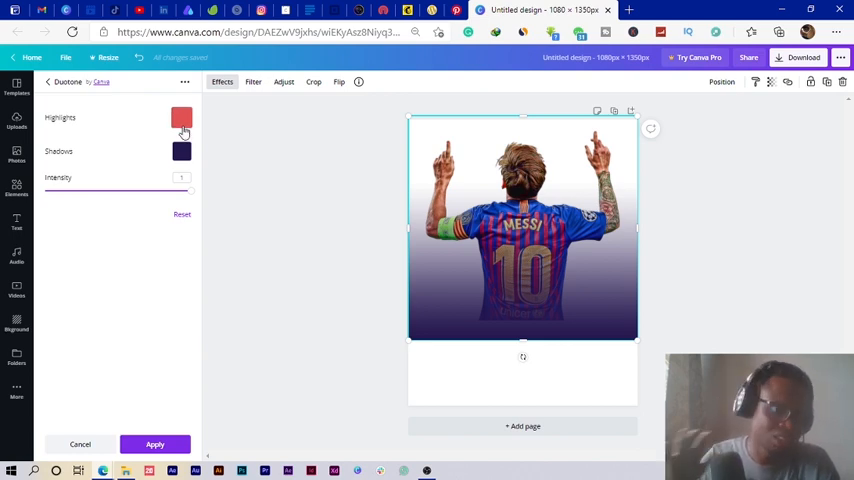
{"action": "left_click", "coordinate": [180, 120]}
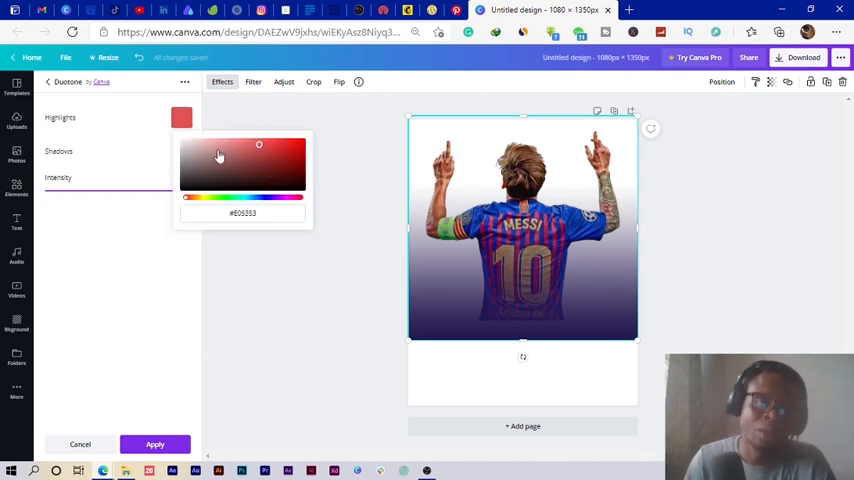
{"action": "left_click", "coordinate": [180, 152]}
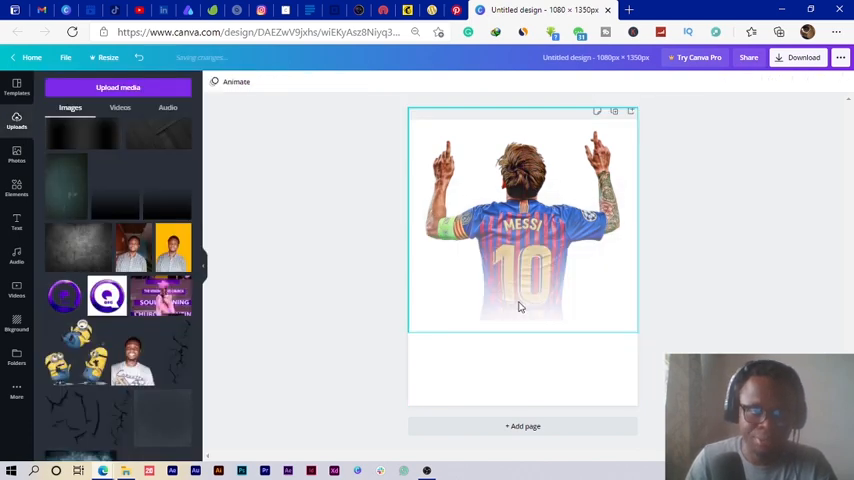
{"action": "mouse_move", "coordinate": [500, 308]}
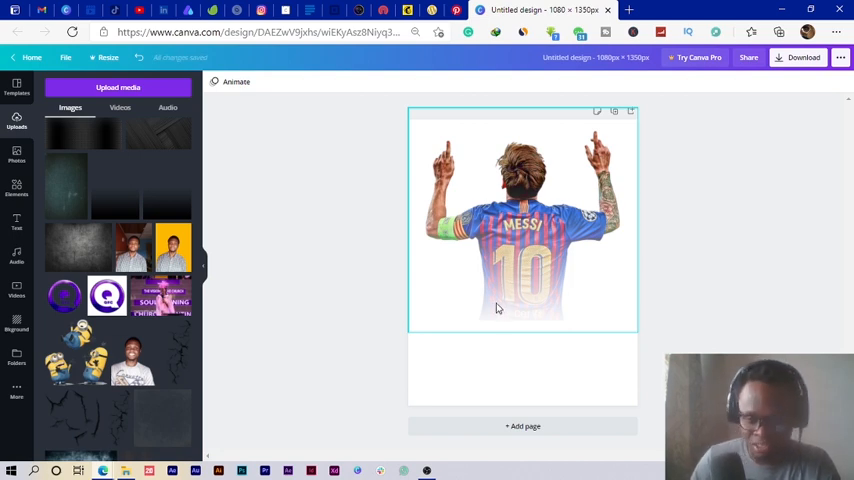
{"action": "mouse_move", "coordinate": [448, 304]}
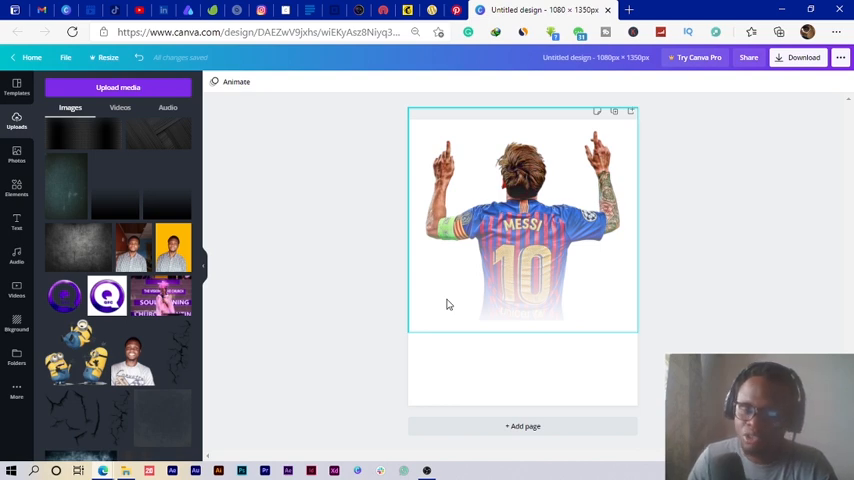
{"action": "mouse_move", "coordinate": [522, 260]}
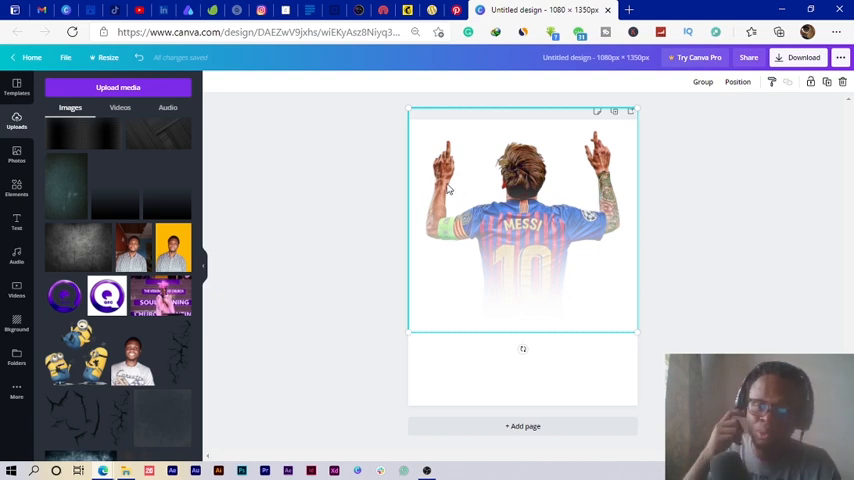
{"action": "mouse_move", "coordinate": [426, 320]}
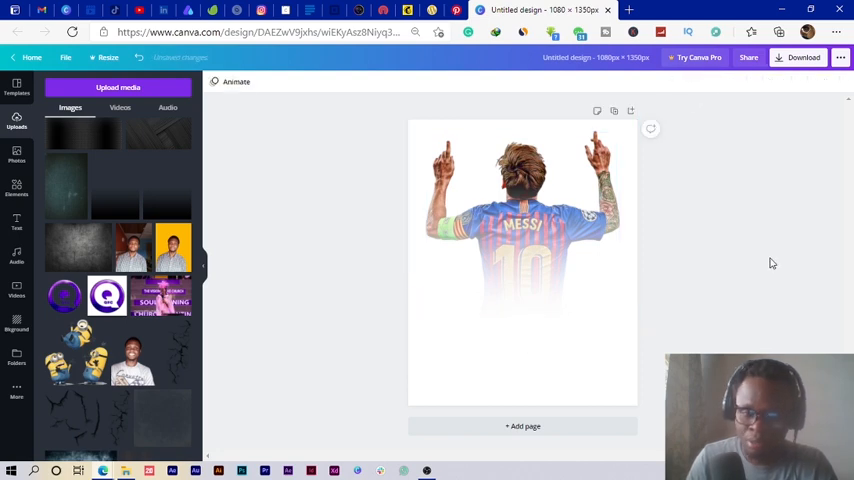
Step: Fade the image bottom to white and add the forward-facing Messi Barcelona cutout
{"action": "left_click", "coordinate": [524, 240]}
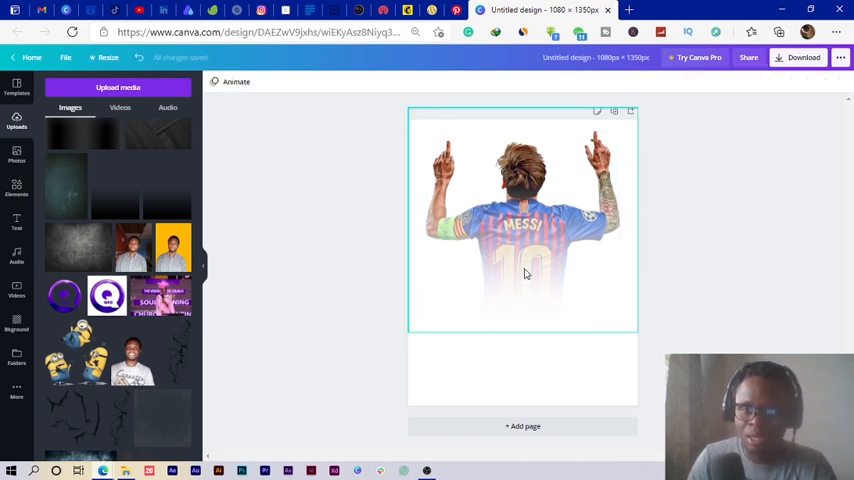
{"action": "left_click", "coordinate": [524, 220]}
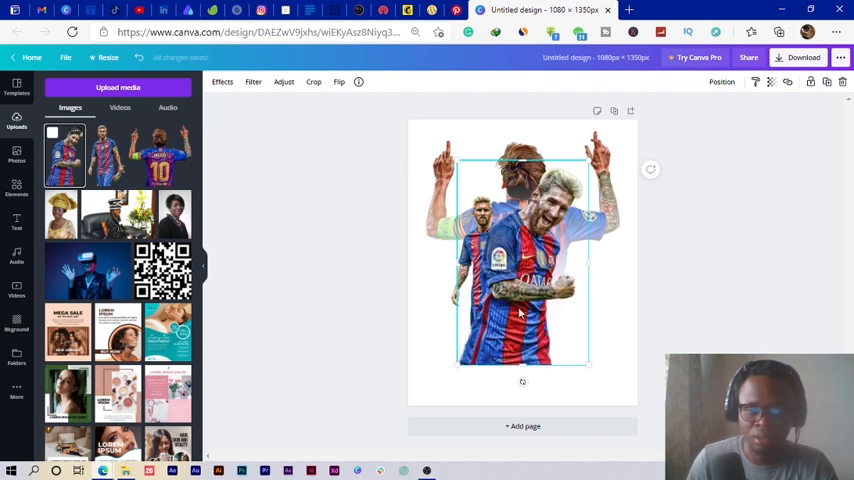
Step: Centre the new Messi cutout in front of the back-view photo and deselect it
{"action": "left_click_drag", "start_coordinate": [520, 280], "coordinate": [556, 256]}
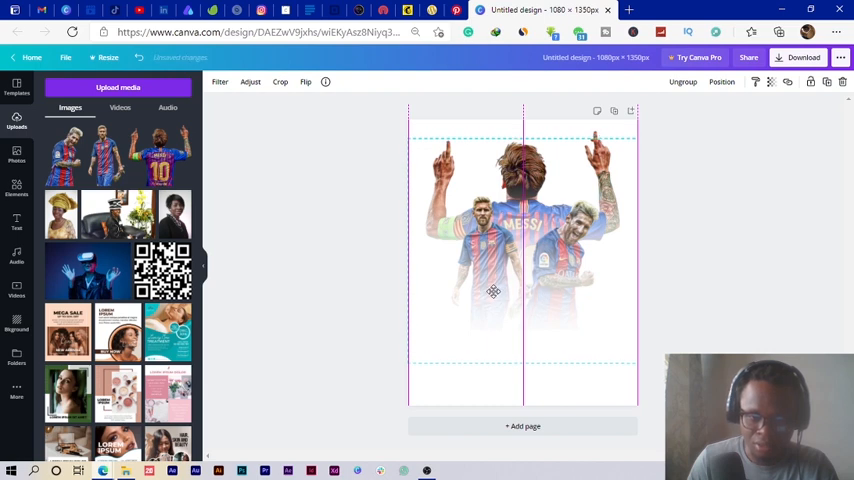
{"action": "left_click", "coordinate": [382, 264]}
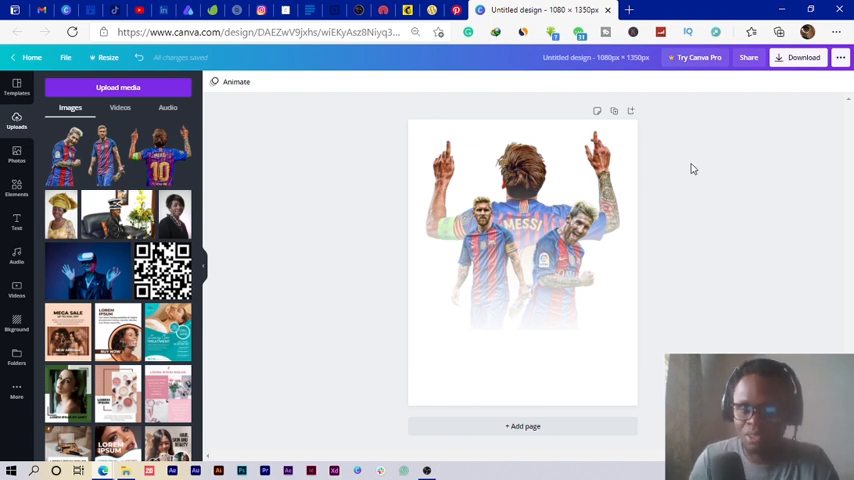
Step: Add an 'Add a heading' text box over the grouped player cutouts
{"action": "left_click", "coordinate": [464, 216]}
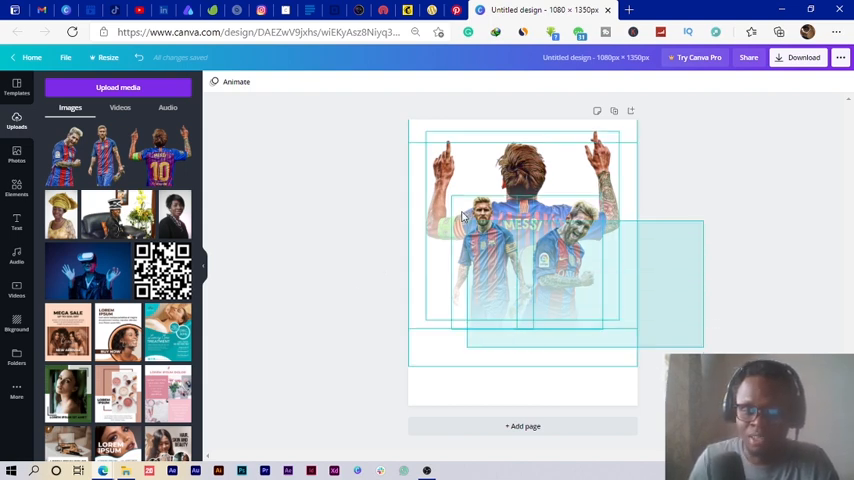
{"action": "left_click", "coordinate": [388, 380]}
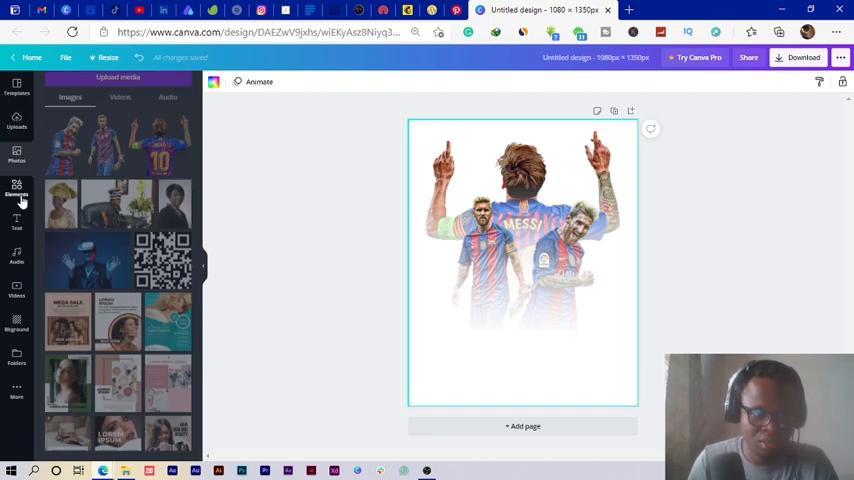
{"action": "left_click", "coordinate": [16, 186]}
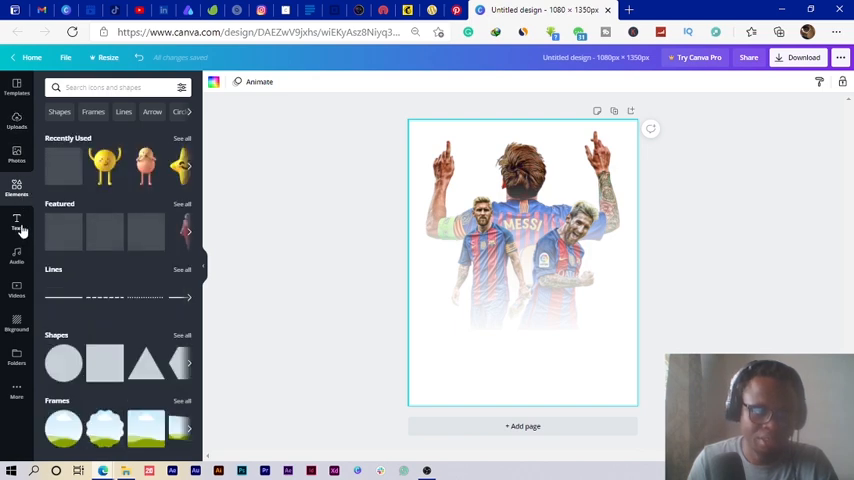
{"action": "left_click", "coordinate": [14, 222]}
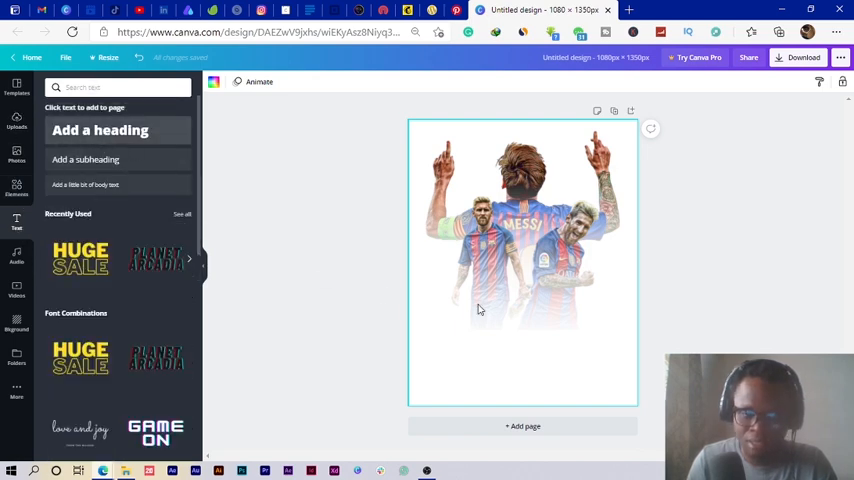
{"action": "left_click", "coordinate": [100, 130]}
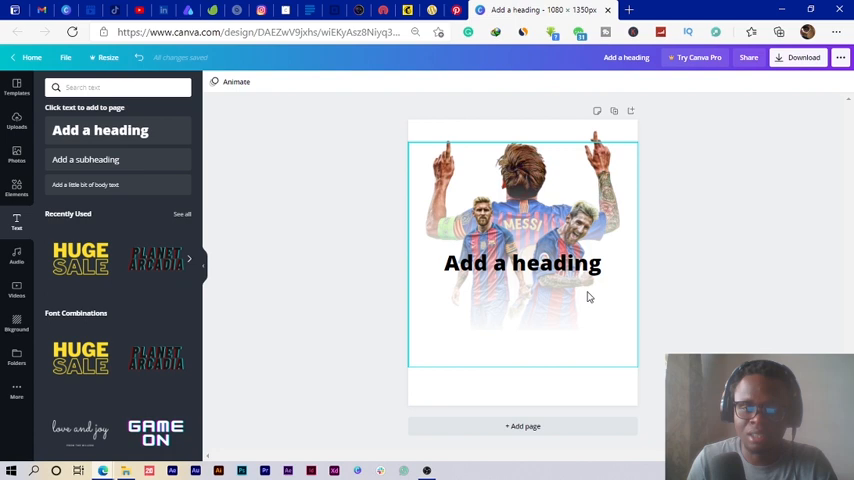
Step: Search the heading's font list for 'BEBAS' to find Bebas Neue
{"action": "left_click", "coordinate": [522, 264]}
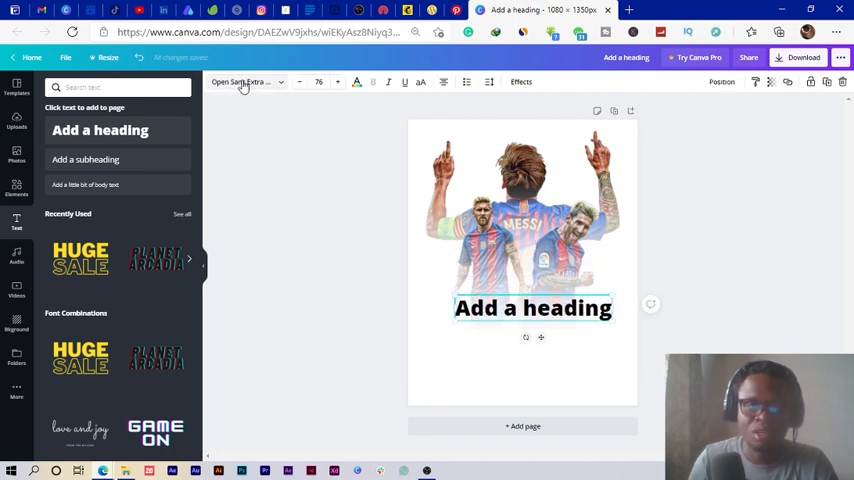
{"action": "type", "text": "sport"}
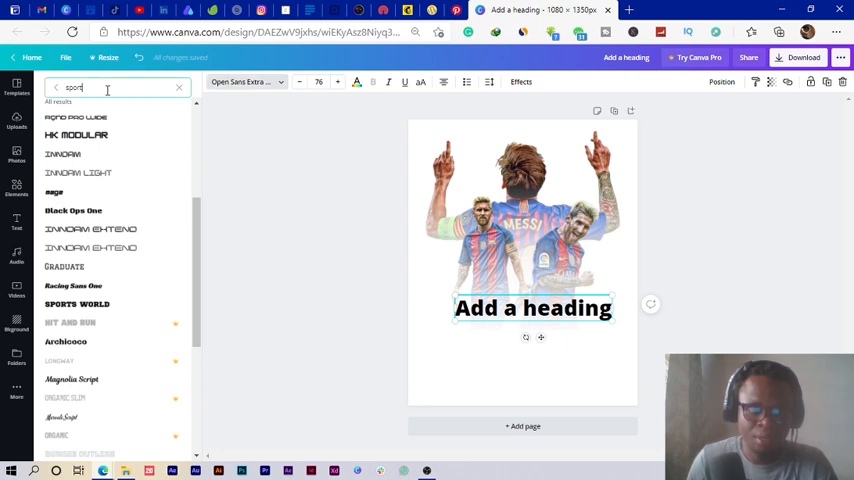
{"action": "type", "text": "BABAS"}
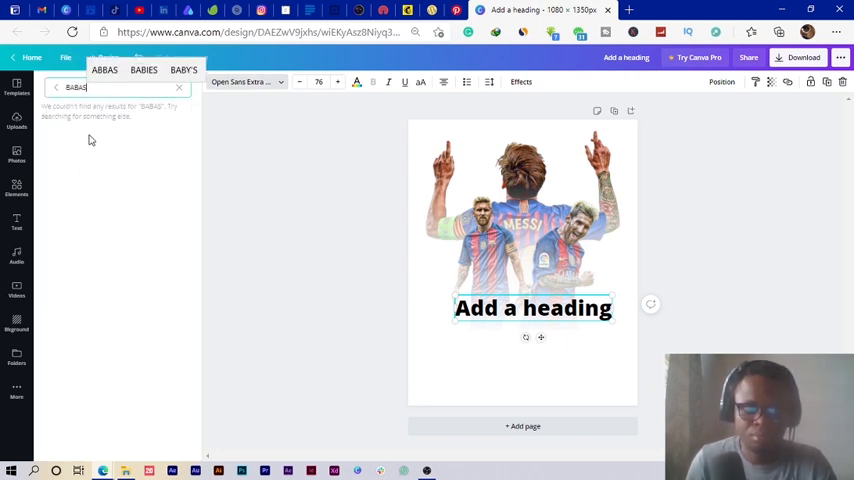
{"action": "type", "text": "BEBA"}
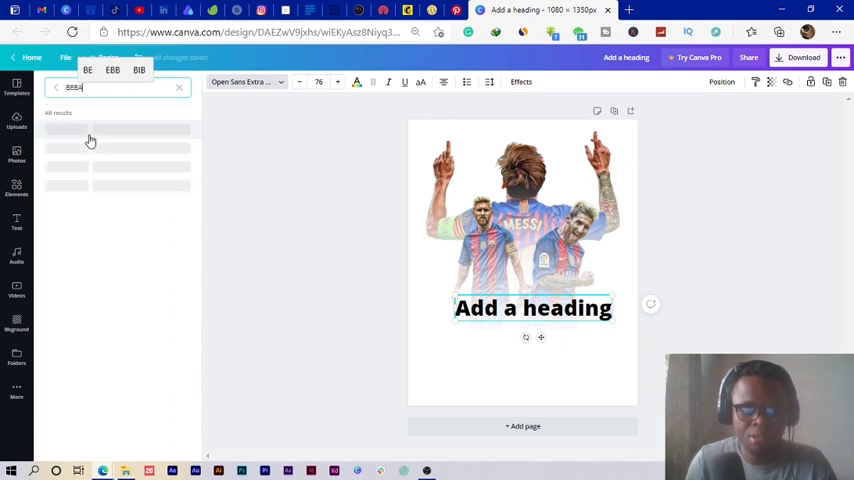
{"action": "type", "text": "BEBAS"}
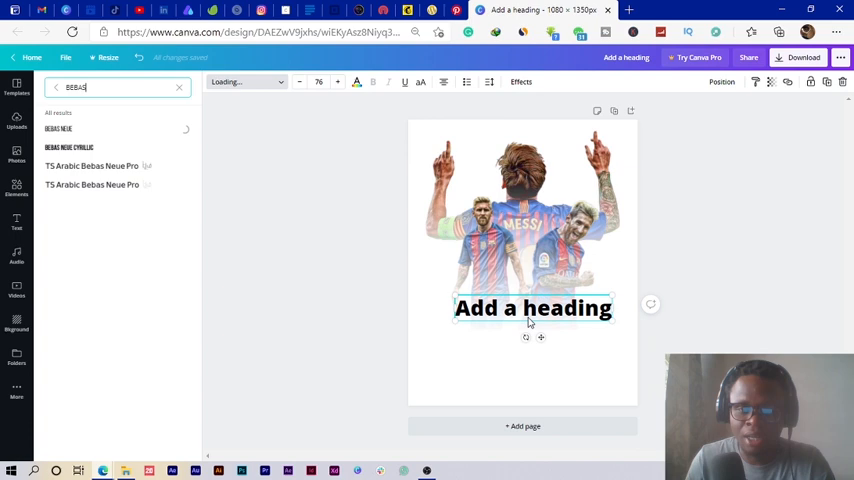
Step: Set the heading to Bebas Neue reading 'LIONEL MESSI' and enlarge it
{"action": "left_click", "coordinate": [58, 128]}
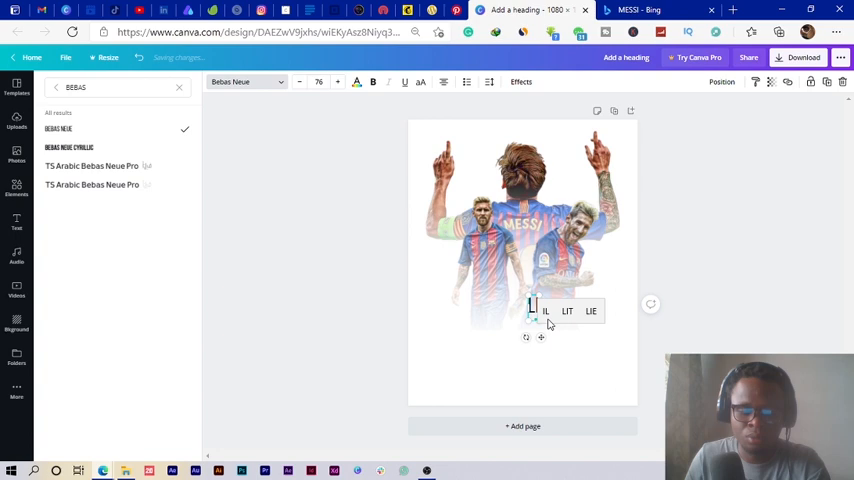
{"action": "type", "text": "LIONEL MESSI"}
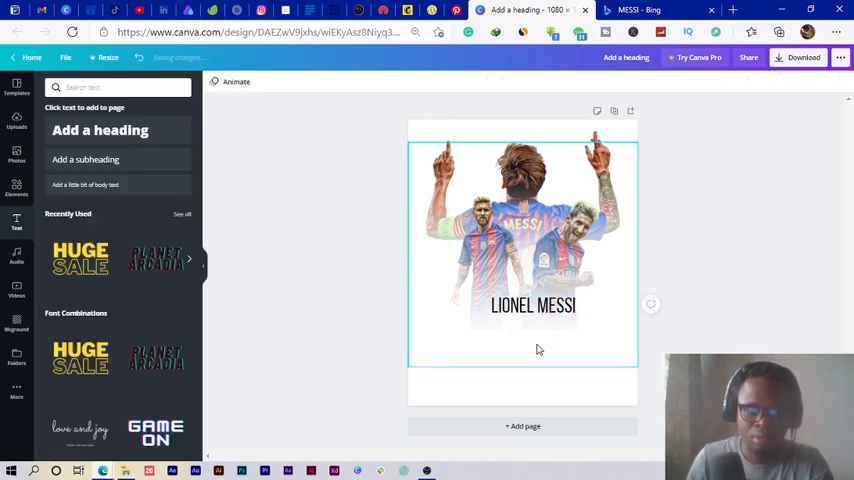
{"action": "left_click", "coordinate": [532, 306]}
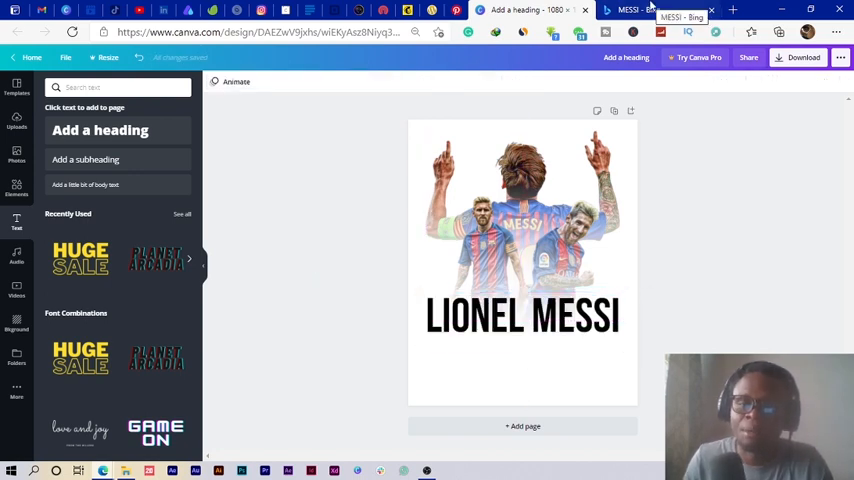
Step: Switch to the Bing results tab and go to the Klipartz clipart site
{"action": "left_click", "coordinate": [640, 8]}
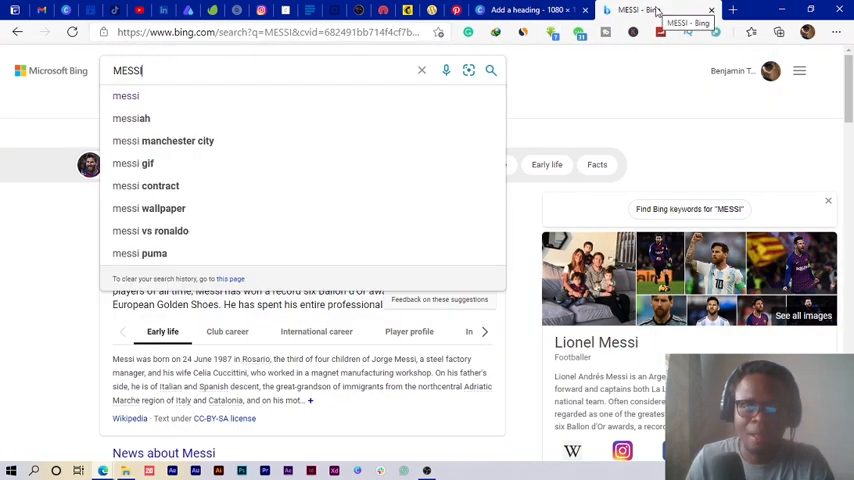
{"action": "left_click", "coordinate": [264, 36]}
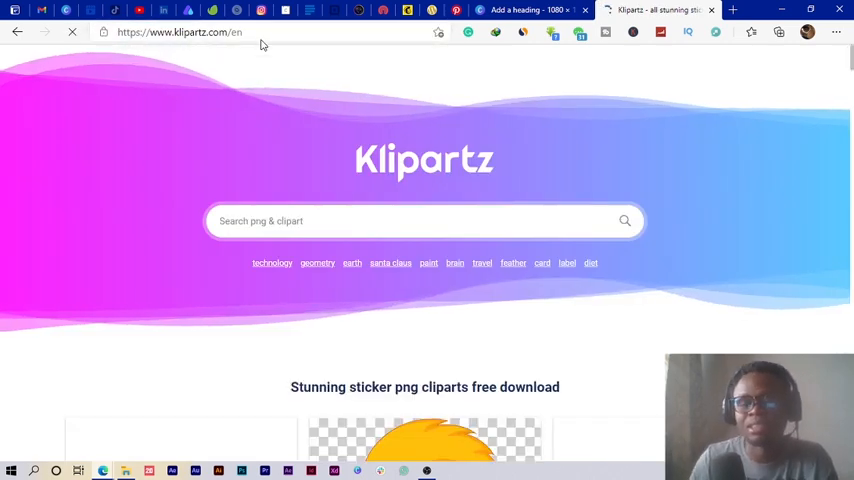
Step: Search Klipartz for BARCELONA, download the FC Barcelona crest PNG and return to Canva
{"action": "type", "text": "BA"}
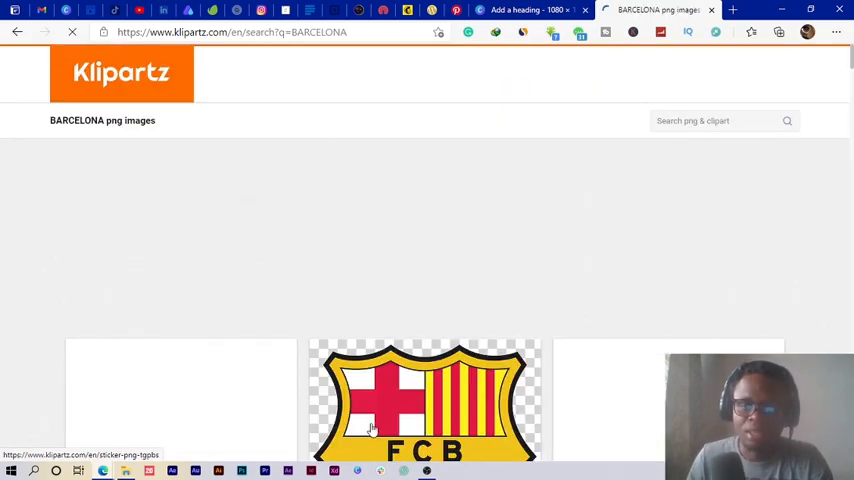
{"action": "scroll", "scroll_direction": "down", "scroll_amount": 3}
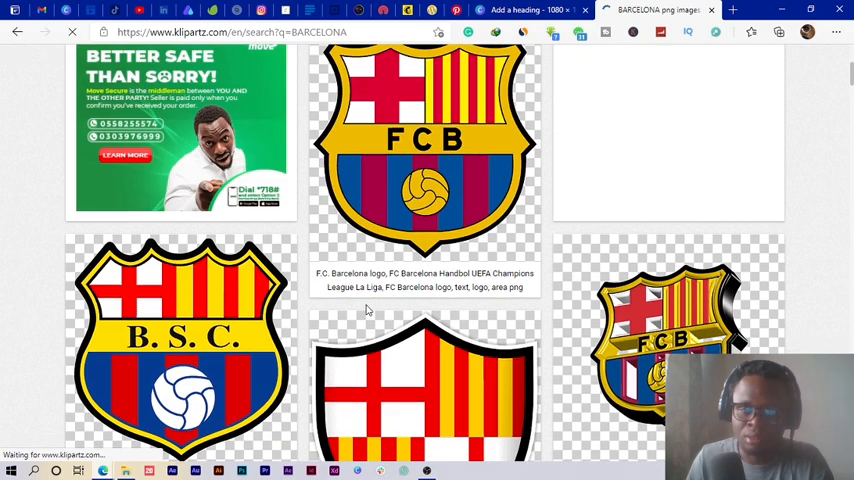
{"action": "scroll", "scroll_direction": "down", "scroll_amount": 3}
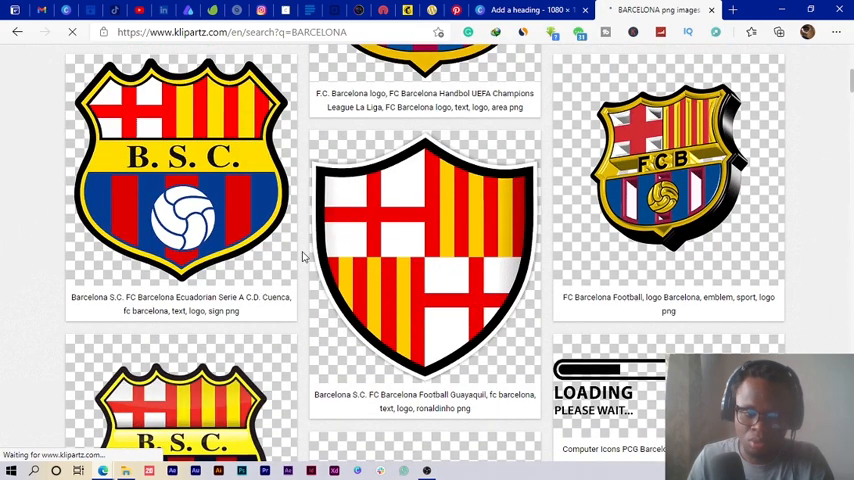
{"action": "scroll", "scroll_direction": "down", "scroll_amount": 3}
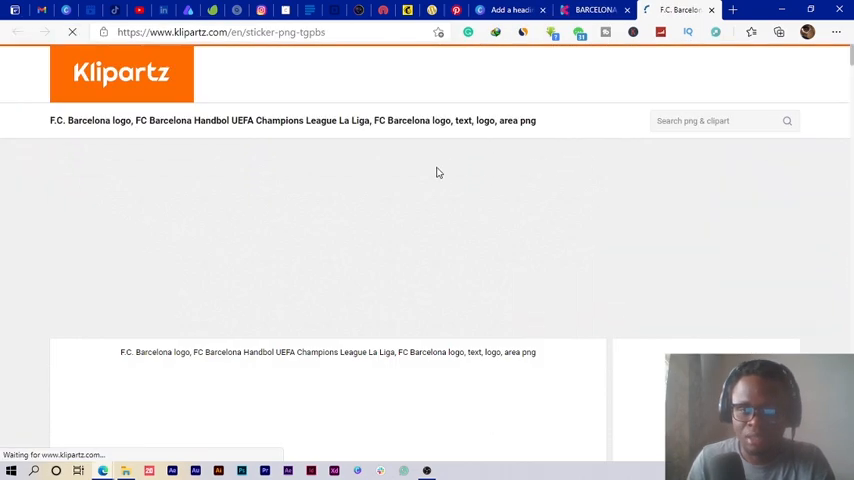
{"action": "scroll", "scroll_direction": "down", "scroll_amount": 3}
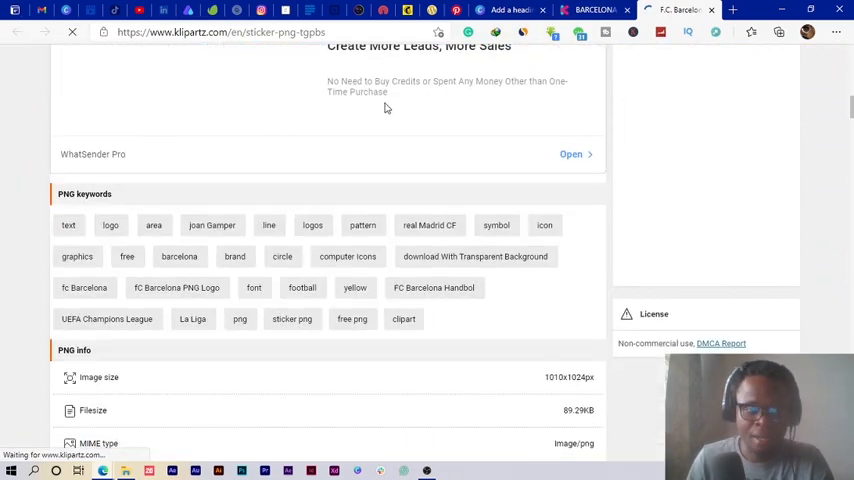
{"action": "scroll", "scroll_direction": "down", "scroll_amount": 3}
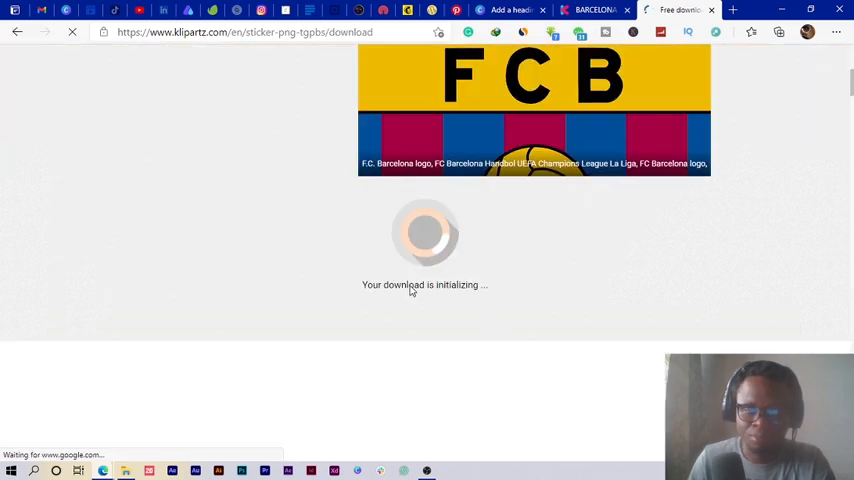
{"action": "scroll", "scroll_direction": "down", "scroll_amount": 3}
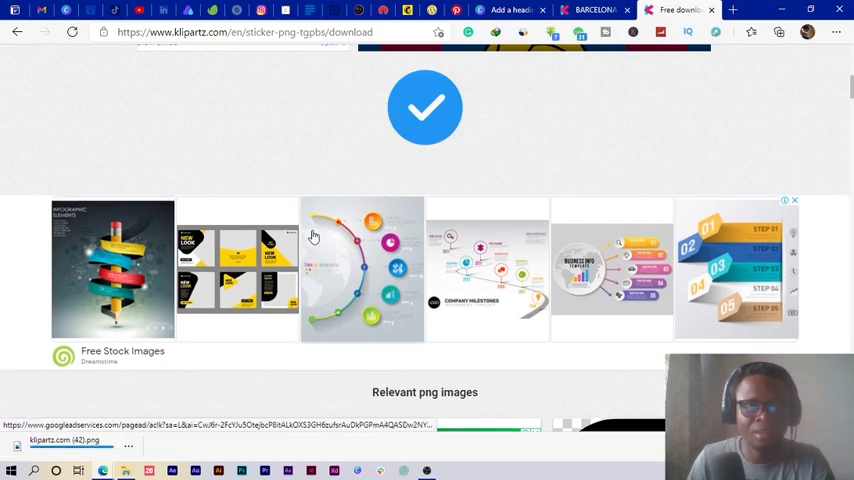
{"action": "scroll", "scroll_direction": "down", "scroll_amount": 3}
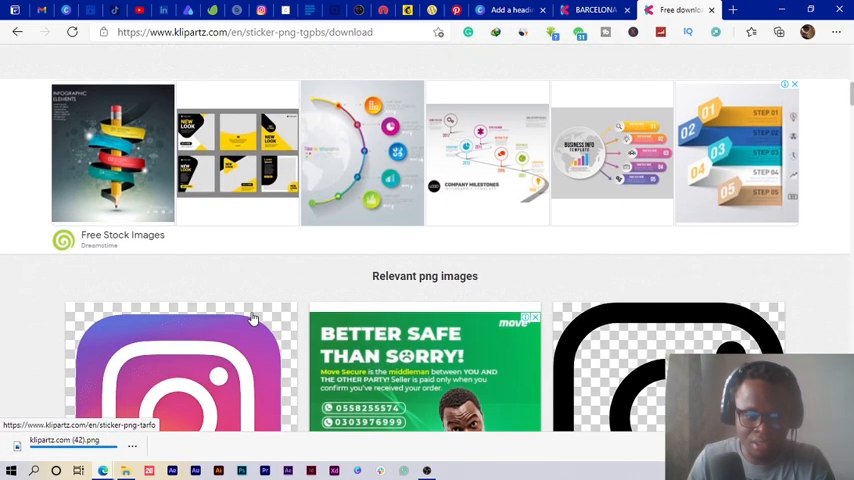
{"action": "left_click", "coordinate": [508, 8]}
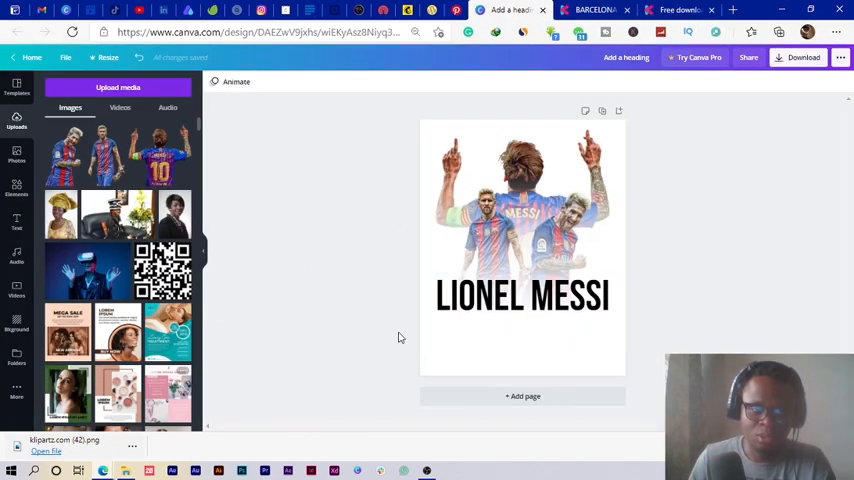
Step: Insert the Barcelona crest, shrink it and place it centred below the LIONEL MESSI heading
{"action": "left_click", "coordinate": [520, 298]}
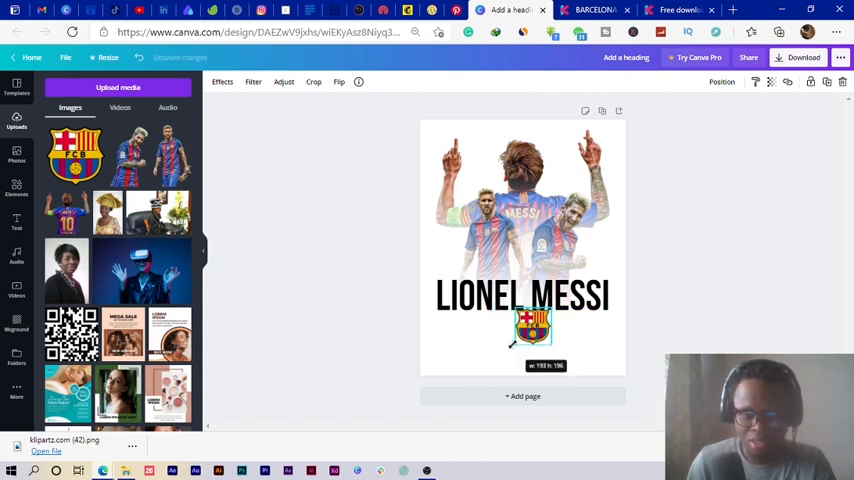
{"action": "left_click", "coordinate": [522, 298]}
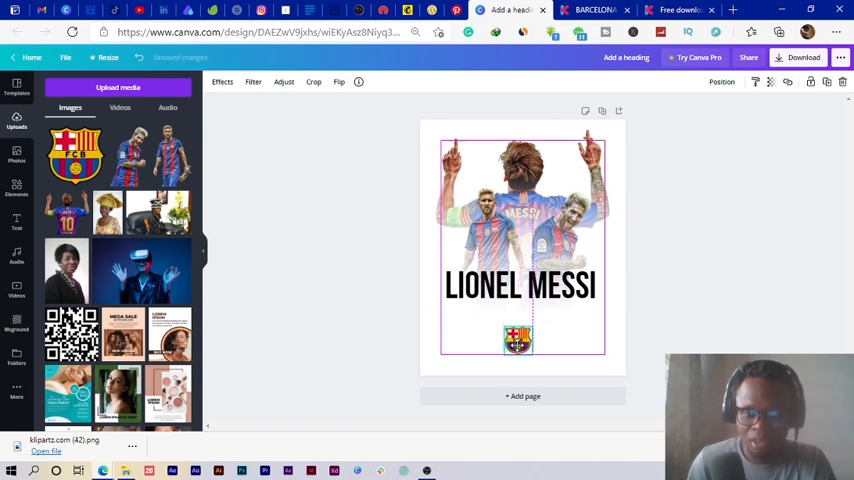
{"action": "left_click_drag", "start_coordinate": [518, 338], "coordinate": [522, 356]}
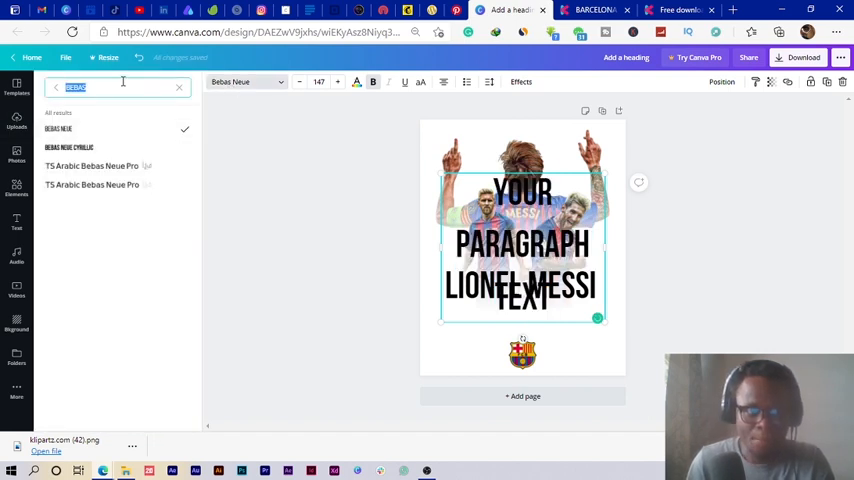
Step: Search 'MONT', apply Montserrat to the paragraph text and shrink it below the heading
{"action": "type", "text": "MEN"}
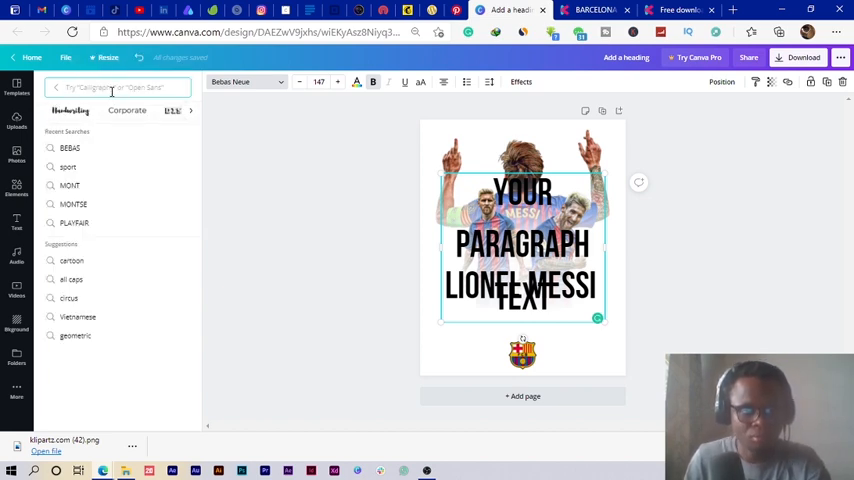
{"action": "type", "text": "MONT"}
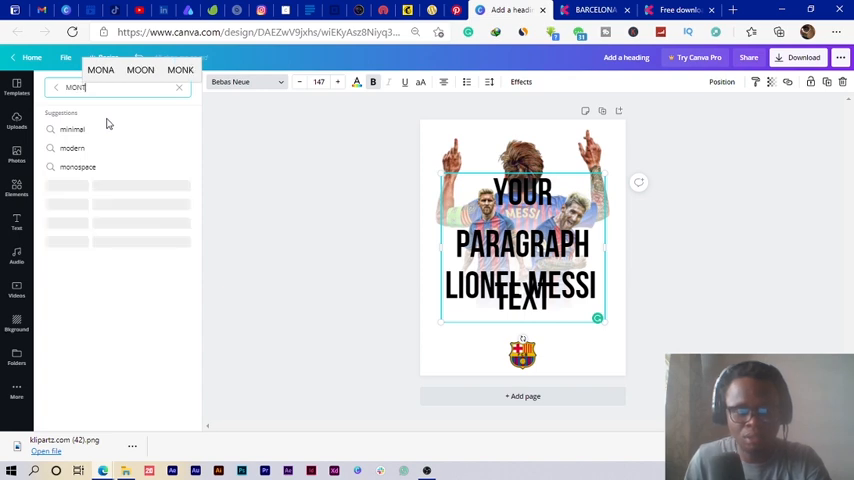
{"action": "type", "text": "MONT"}
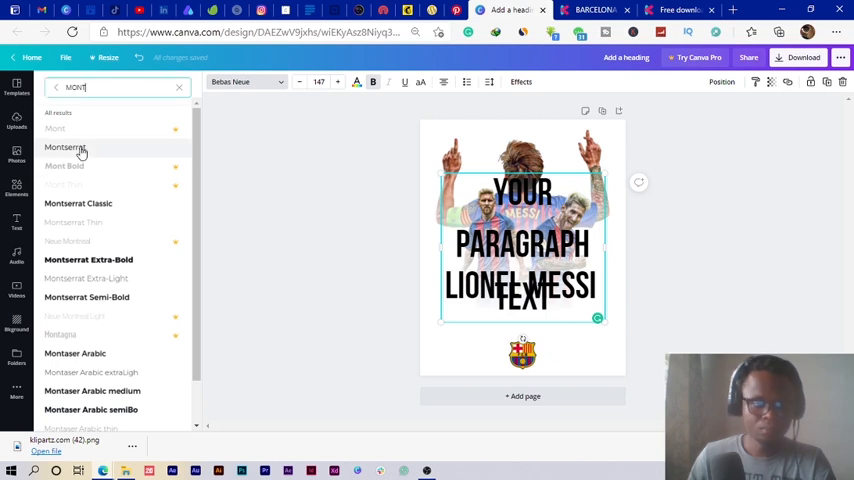
{"action": "left_click", "coordinate": [64, 148]}
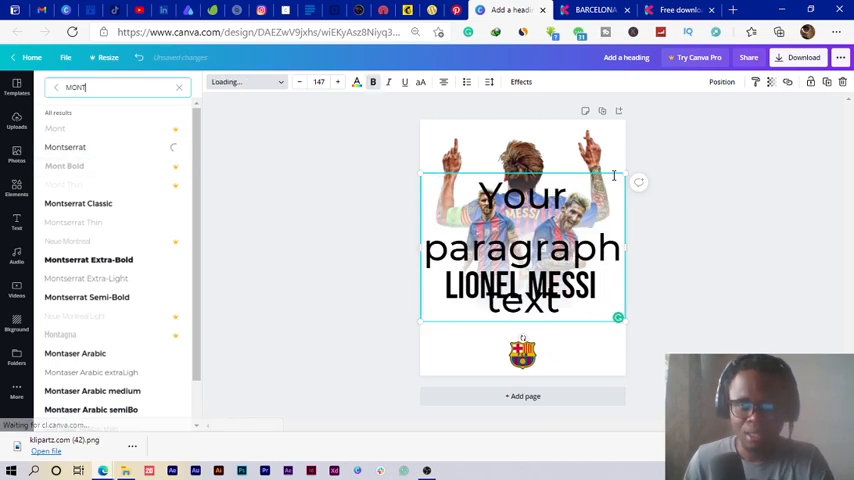
{"action": "left_click", "coordinate": [64, 148]}
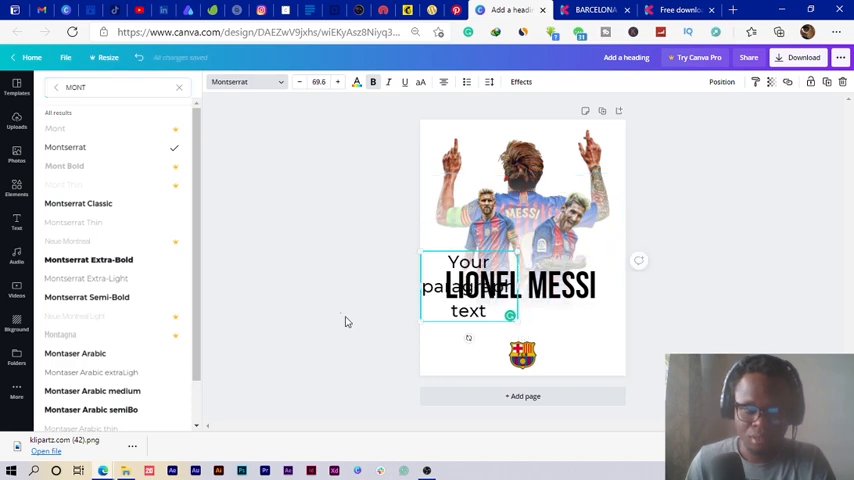
{"action": "left_click", "coordinate": [16, 126]}
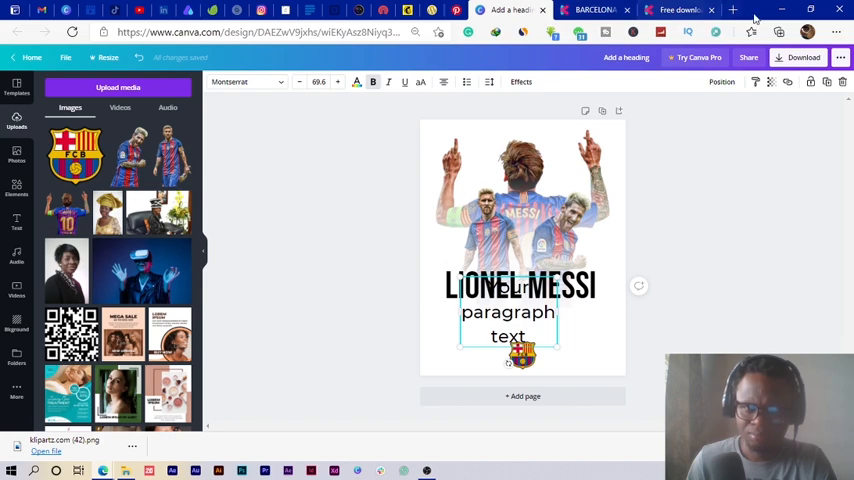
Step: Search 'MESSI' on Bing in a new tab and scroll through his biographical results
{"action": "left_click", "coordinate": [728, 12]}
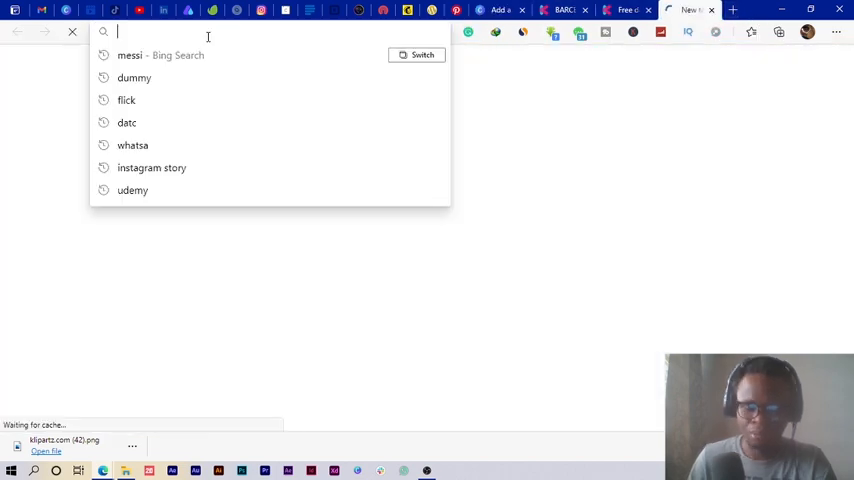
{"action": "type", "text": "MESSI&cvid=f25267e70af04a128f"}
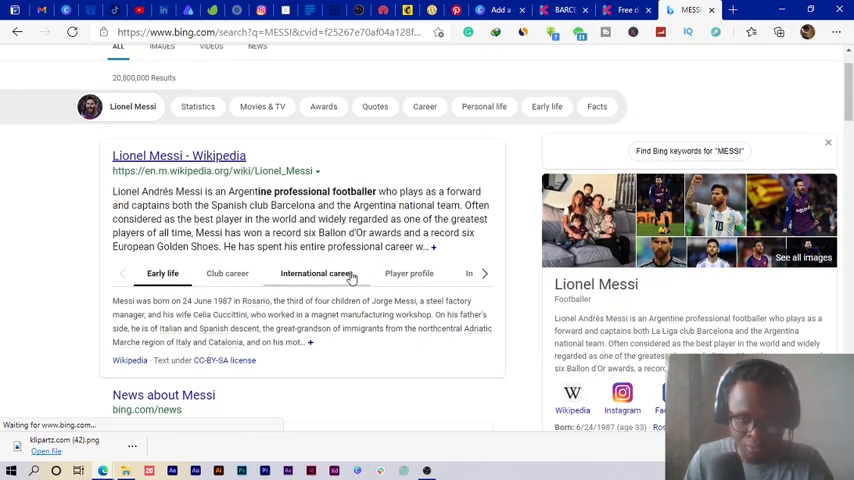
{"action": "scroll", "scroll_direction": "down", "scroll_amount": 3}
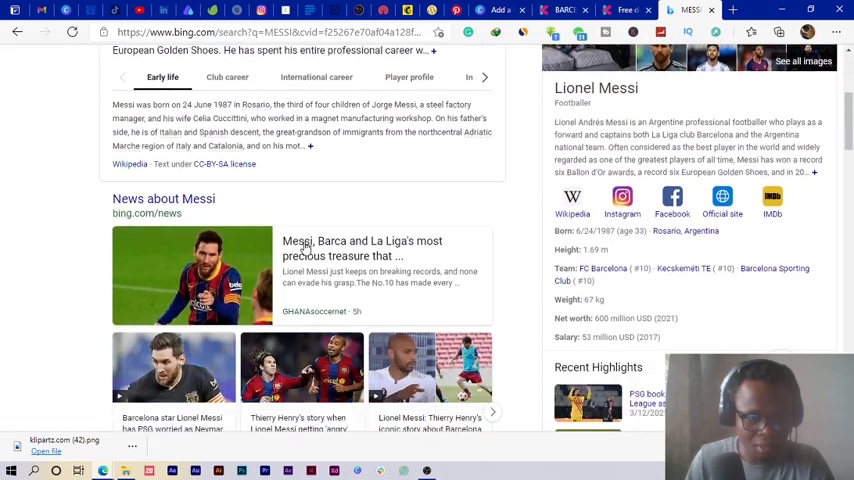
{"action": "scroll", "scroll_direction": "down", "scroll_amount": 3}
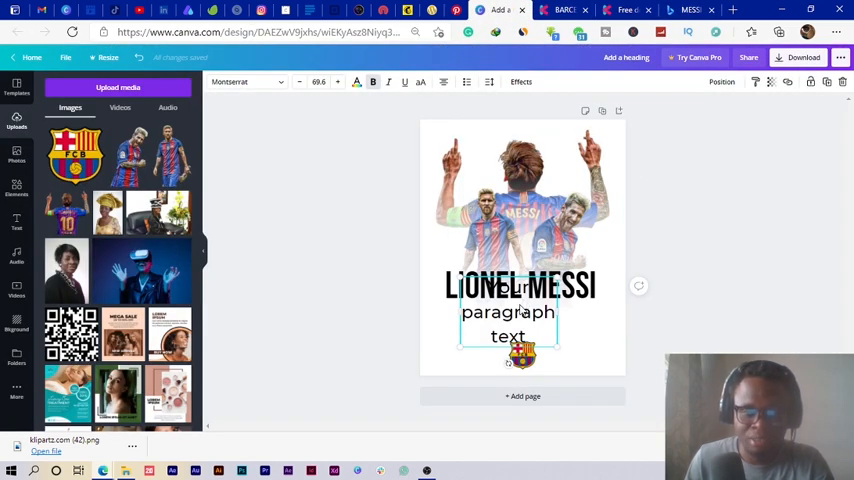
Step: Replace the paragraph with '1996-2020', shrunk and placed just above the logo
{"action": "triple_click", "coordinate": [508, 312]}
{"action": "type", "text": "1996-2020"}
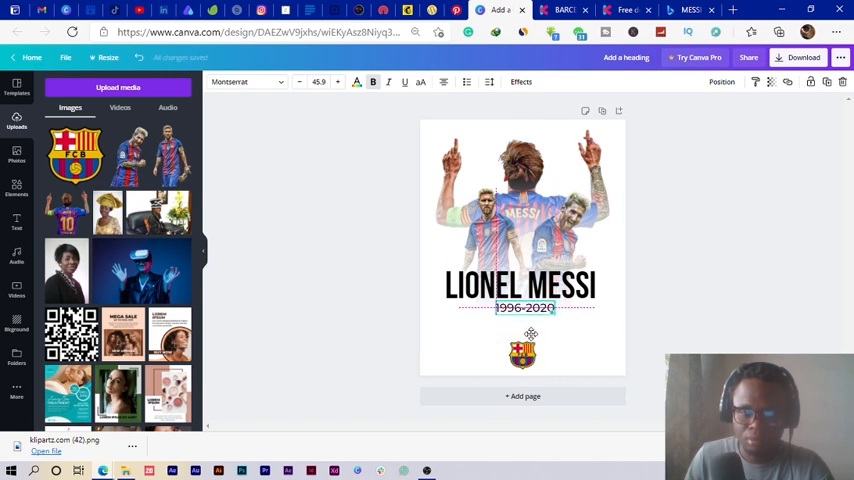
{"action": "left_click_drag", "start_coordinate": [524, 308], "coordinate": [522, 332]}
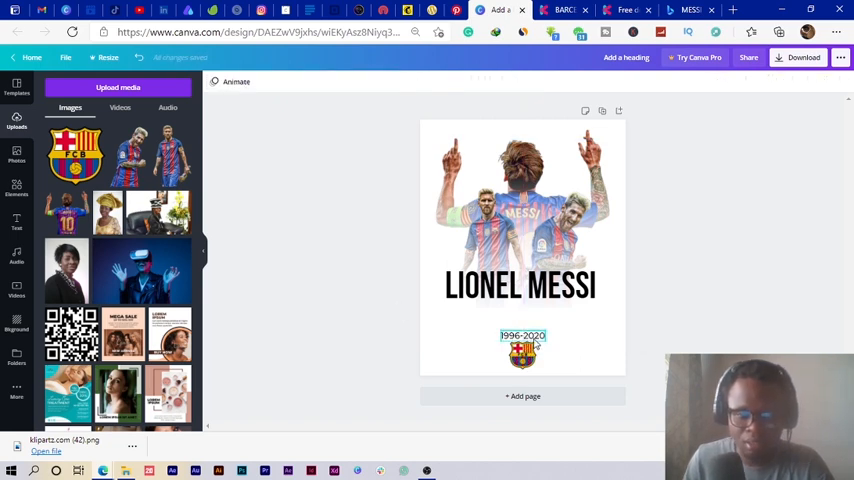
Step: Write the tagline 'CHAMPIONS LIVE FOREVER' in Montserrat Classic under the heading
{"action": "left_click", "coordinate": [520, 288]}
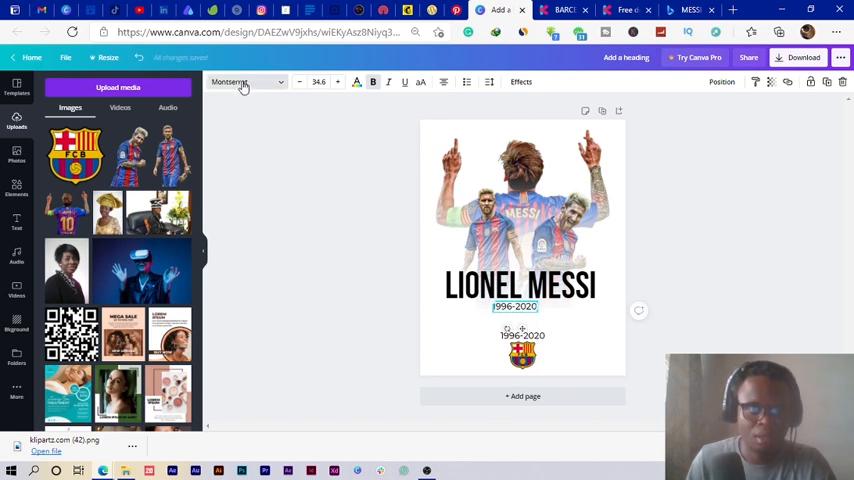
{"action": "left_click", "coordinate": [242, 82]}
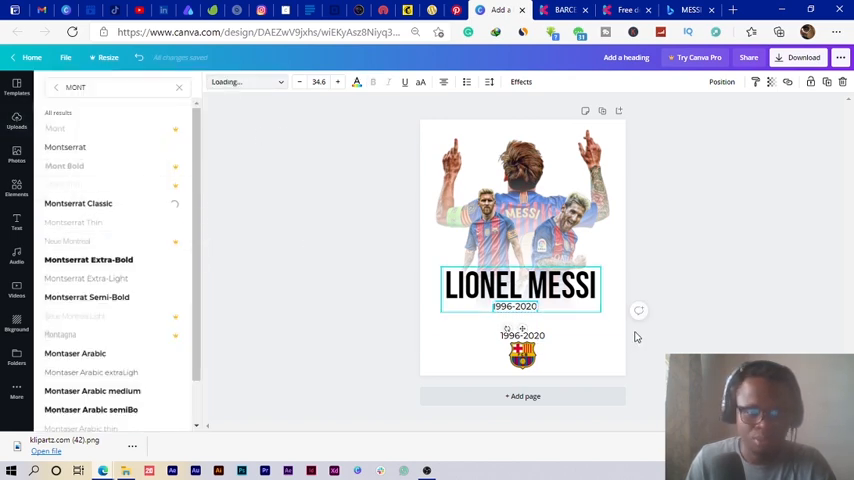
{"action": "left_click", "coordinate": [78, 204]}
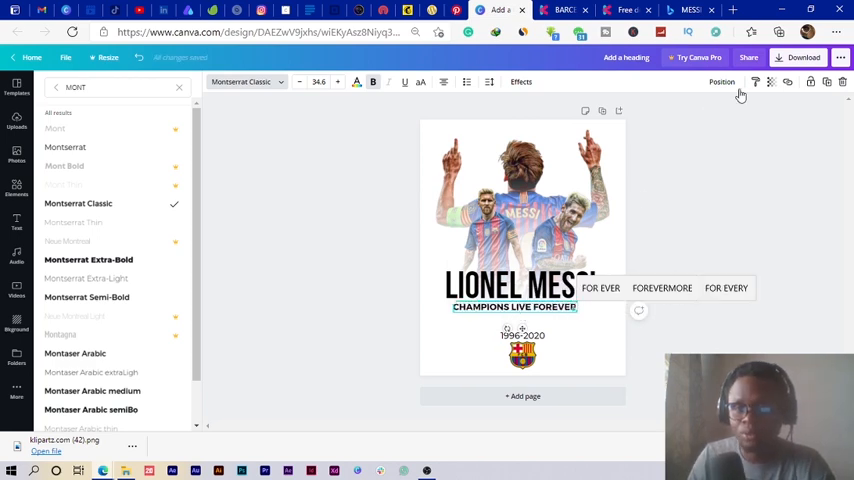
{"action": "left_click", "coordinate": [720, 82]}
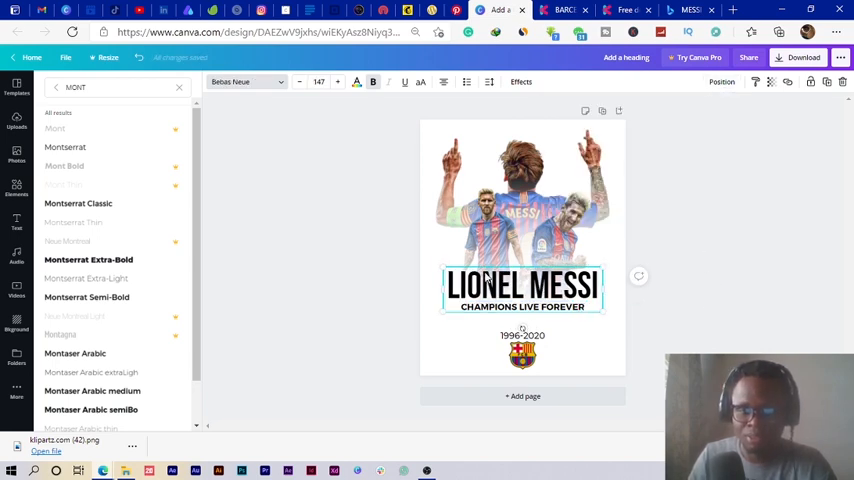
{"action": "left_click", "coordinate": [14, 120]}
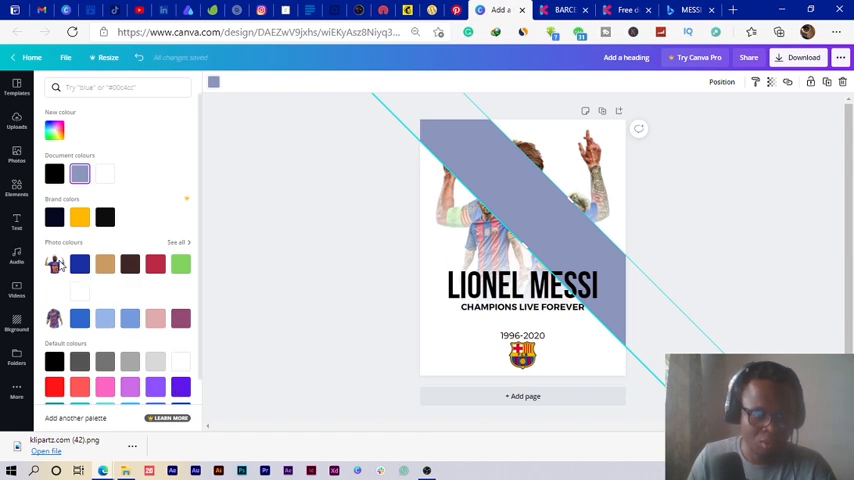
Step: Colour one diagonal stripe dark blue and the other red
{"action": "left_click", "coordinate": [80, 264]}
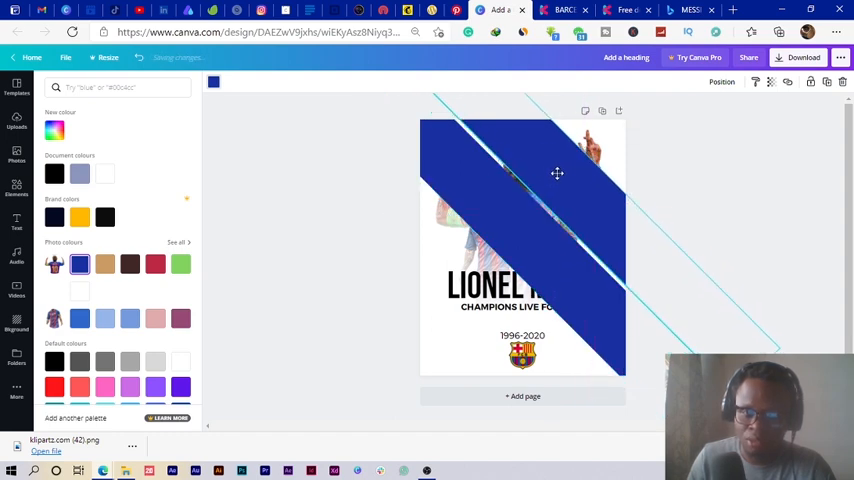
{"action": "left_click", "coordinate": [16, 120]}
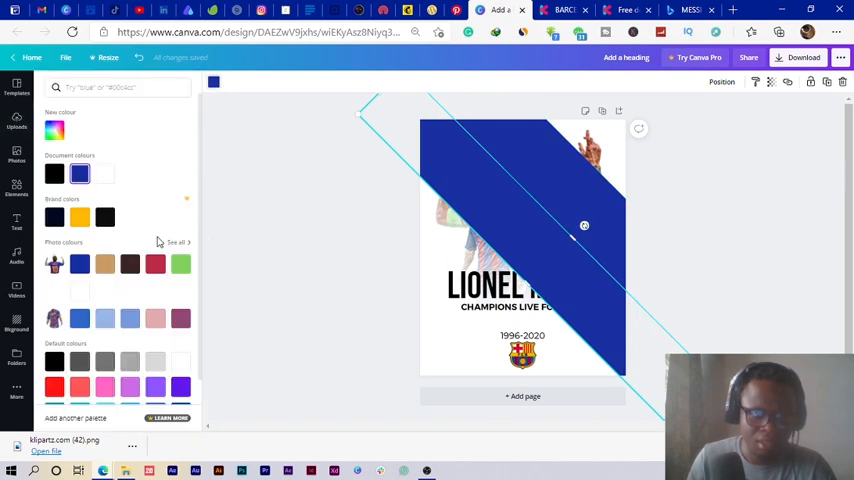
{"action": "left_click", "coordinate": [156, 264]}
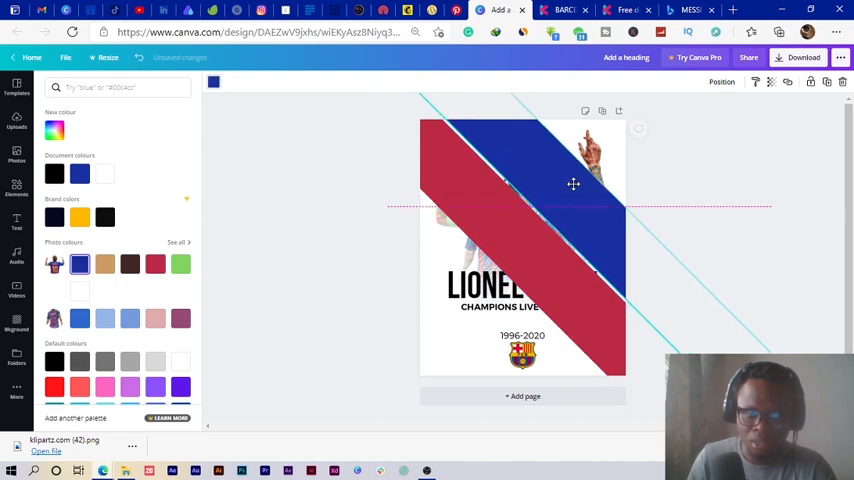
Step: Send both stripes backward so they sit behind the cutout photos
{"action": "right_click", "coordinate": [572, 184]}
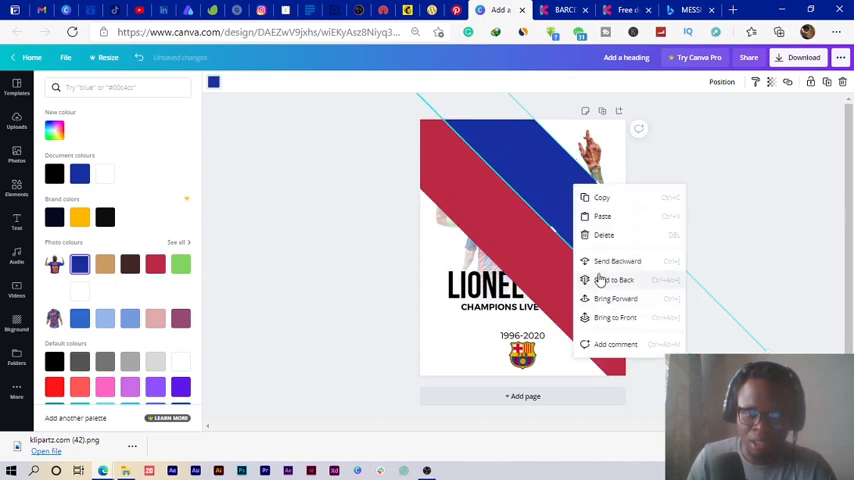
{"action": "left_click", "coordinate": [618, 280]}
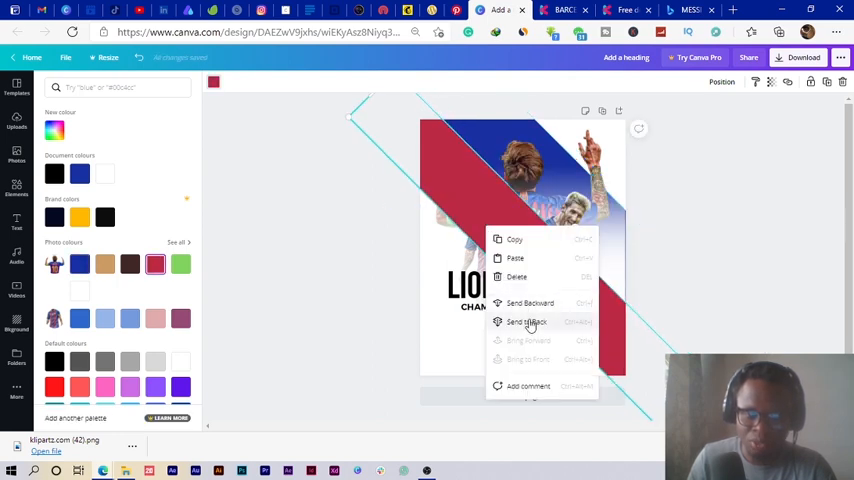
{"action": "left_click", "coordinate": [528, 320]}
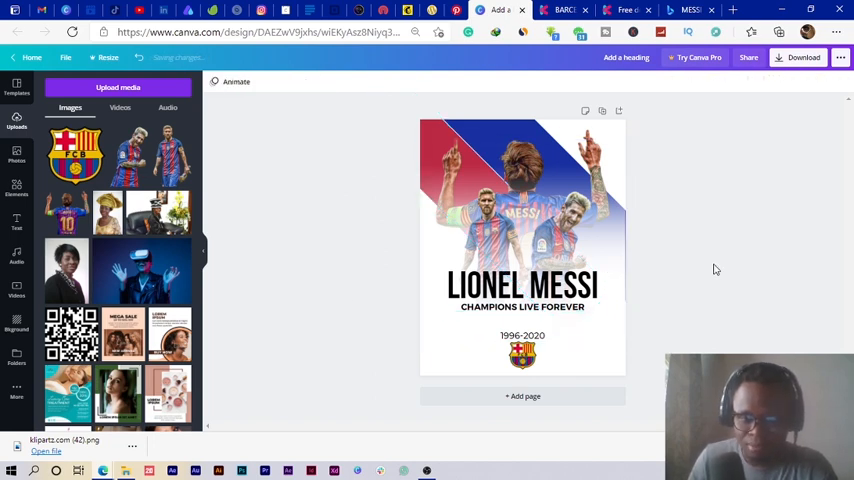
Step: Enlarge and reposition the stripes behind the photos, then select the years with the logo
{"action": "left_click", "coordinate": [522, 244]}
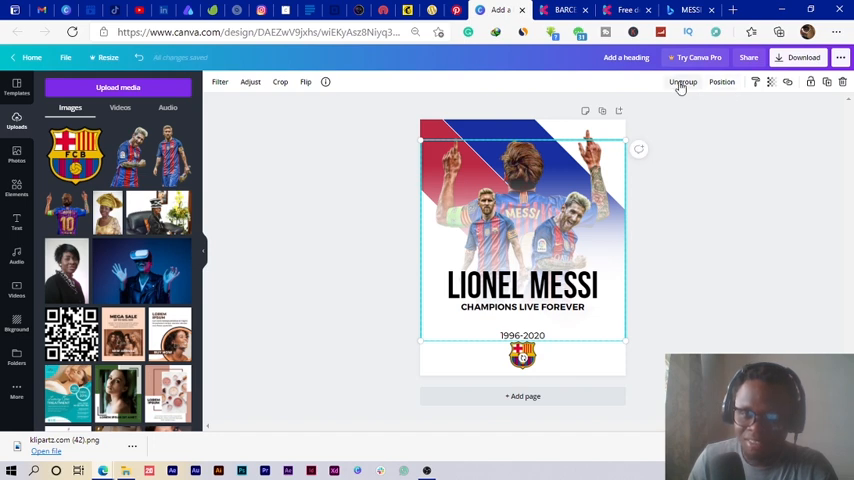
{"action": "left_click", "coordinate": [720, 82]}
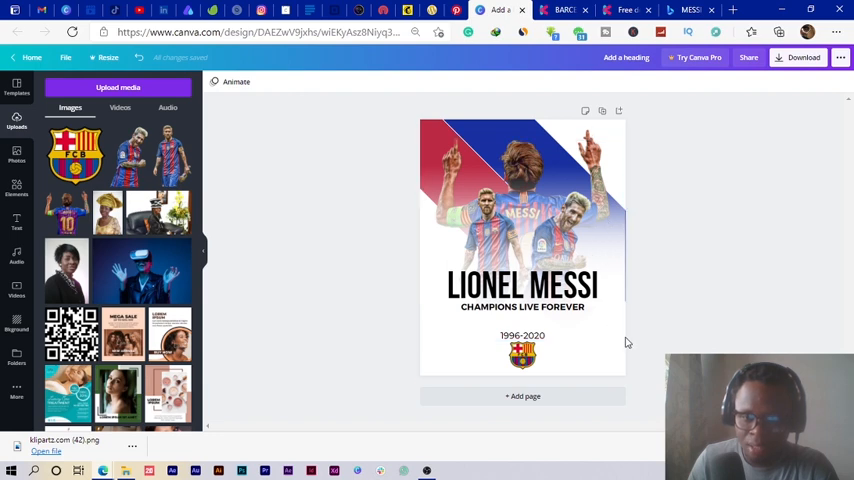
{"action": "left_click", "coordinate": [522, 240]}
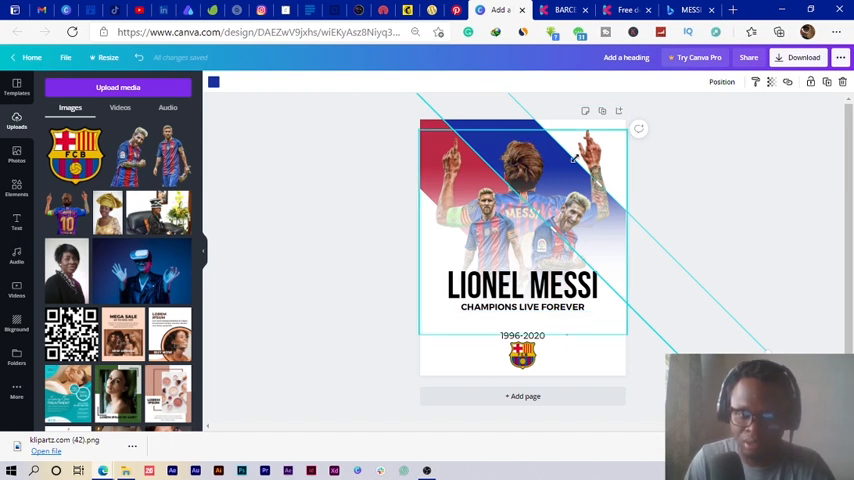
{"action": "left_click", "coordinate": [678, 174]}
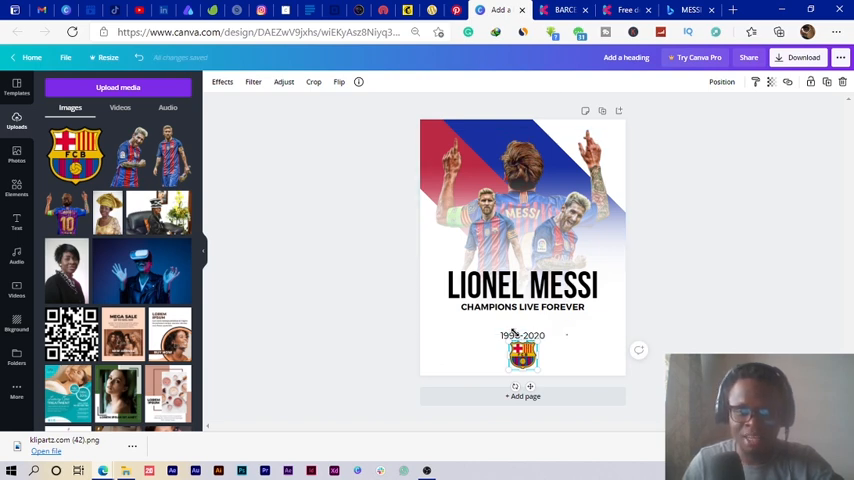
{"action": "left_click", "coordinate": [520, 334]}
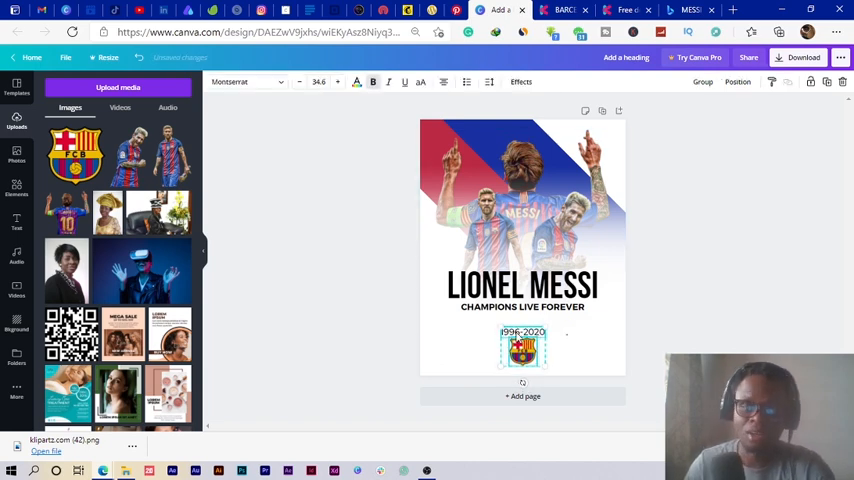